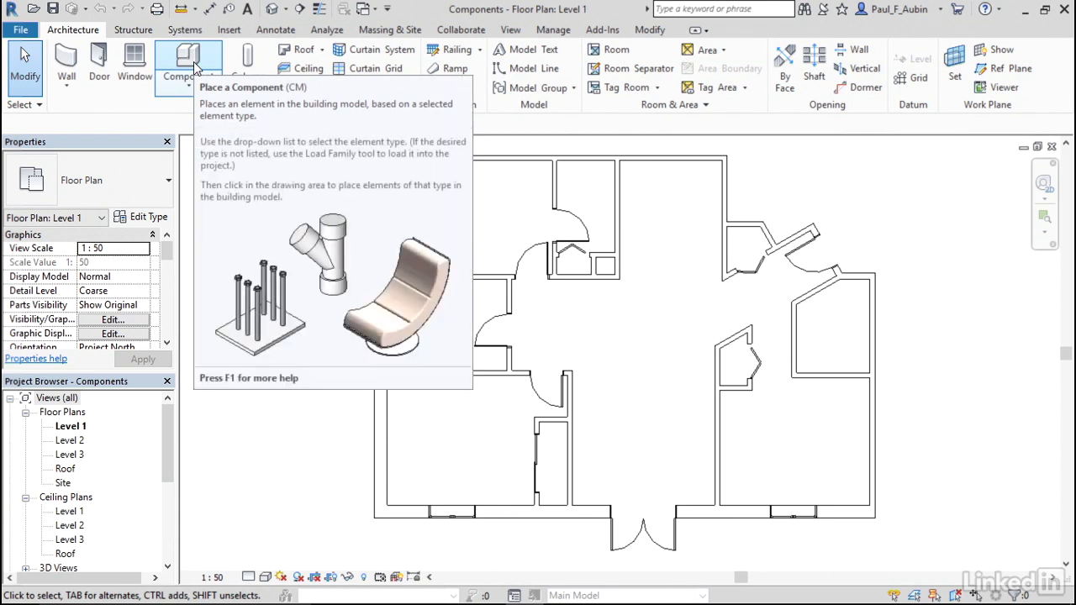
Start placing a component on Level 1 and browse loaded furniture types such as M_Desk 1525 x 762mm
click(188, 63)
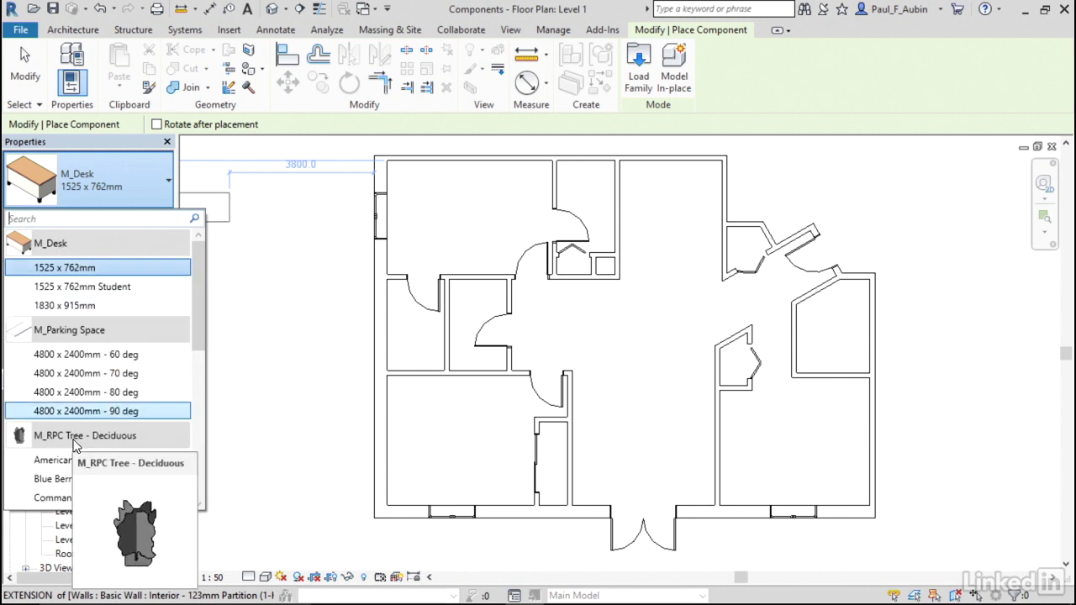
scroll(down, 3)
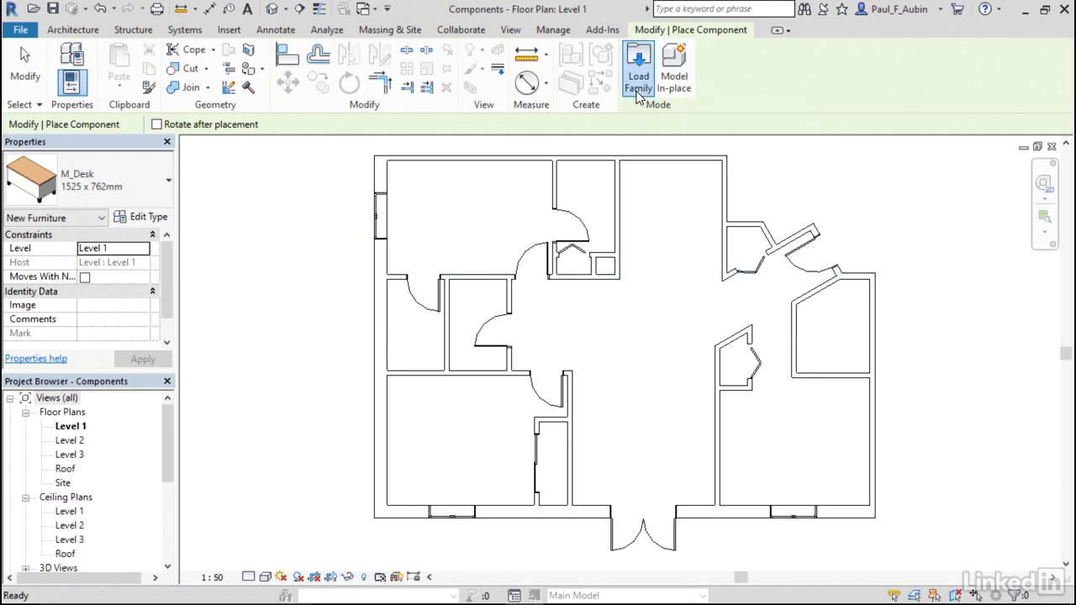
In Load Family, browse Libraries > US Metric > Furnaces and select M_Furnace.rfa
click(638, 69)
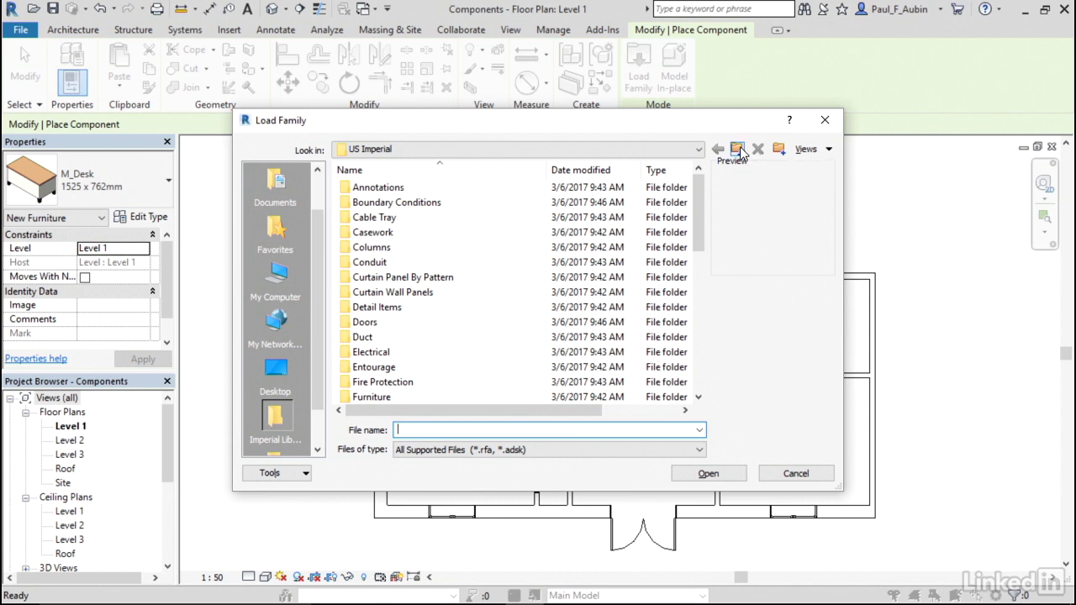
click(738, 149)
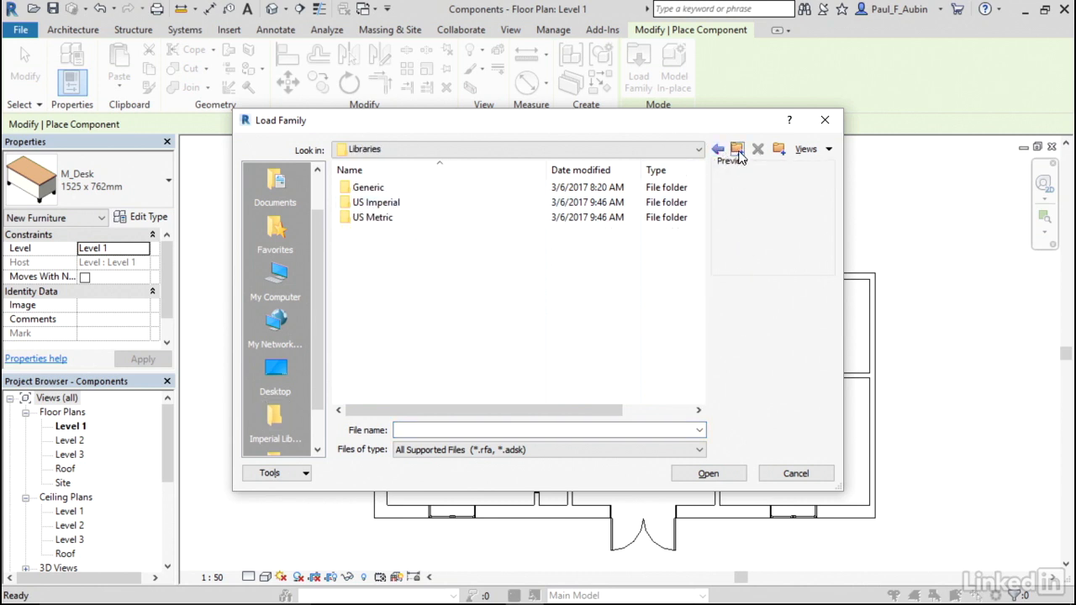
double_click(378, 217)
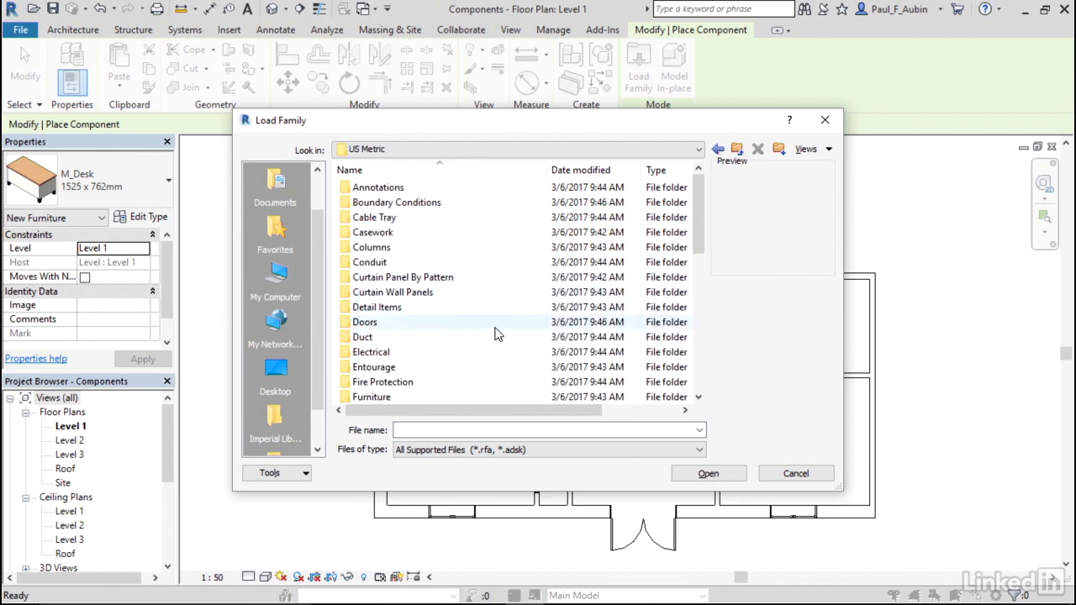
mouse_move(362, 337)
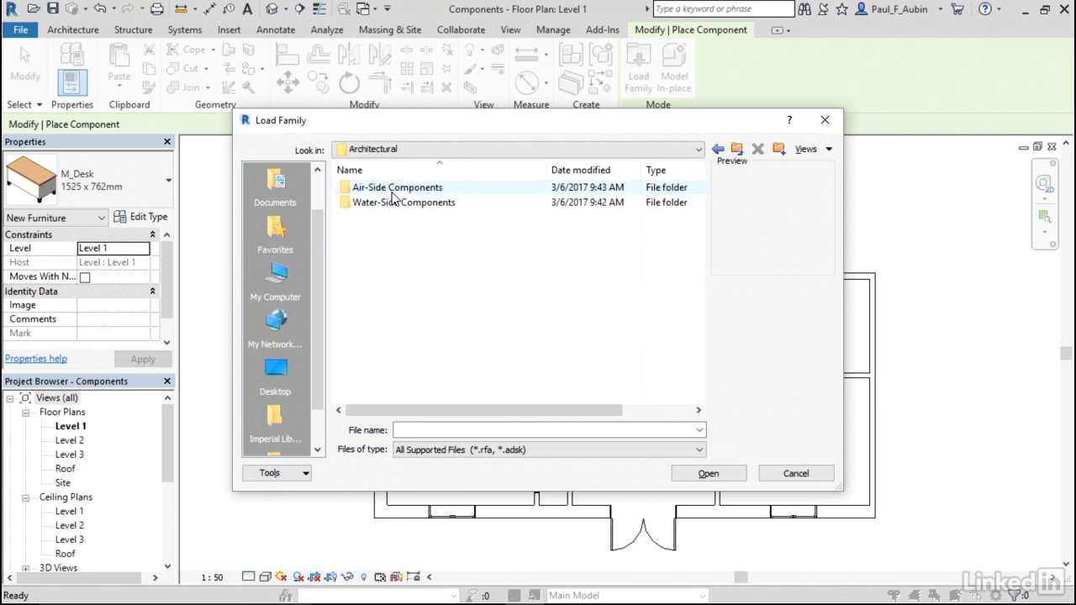
double_click(397, 187)
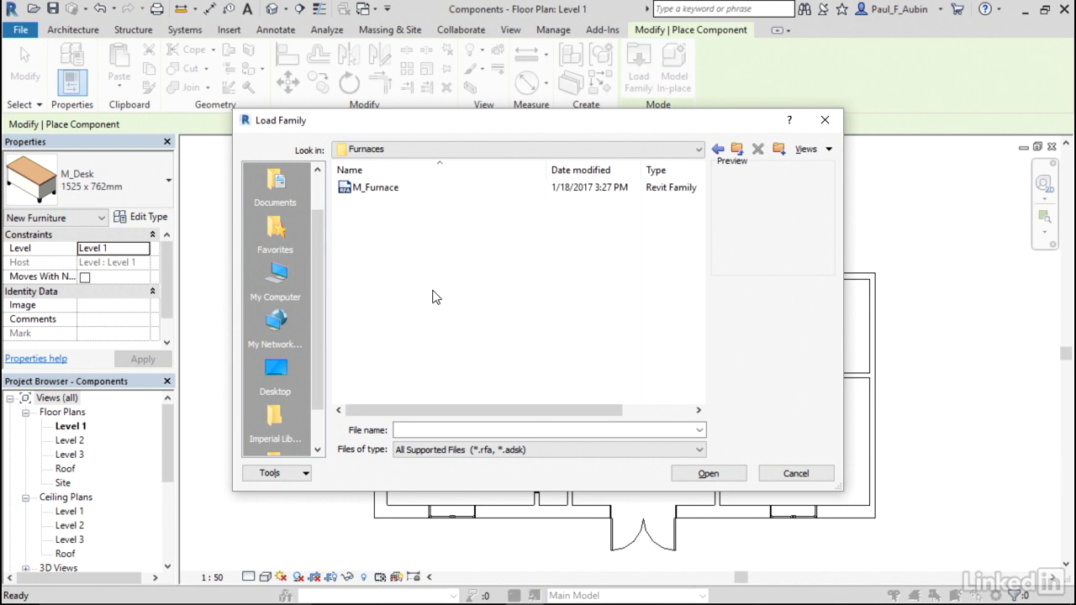
click(375, 187)
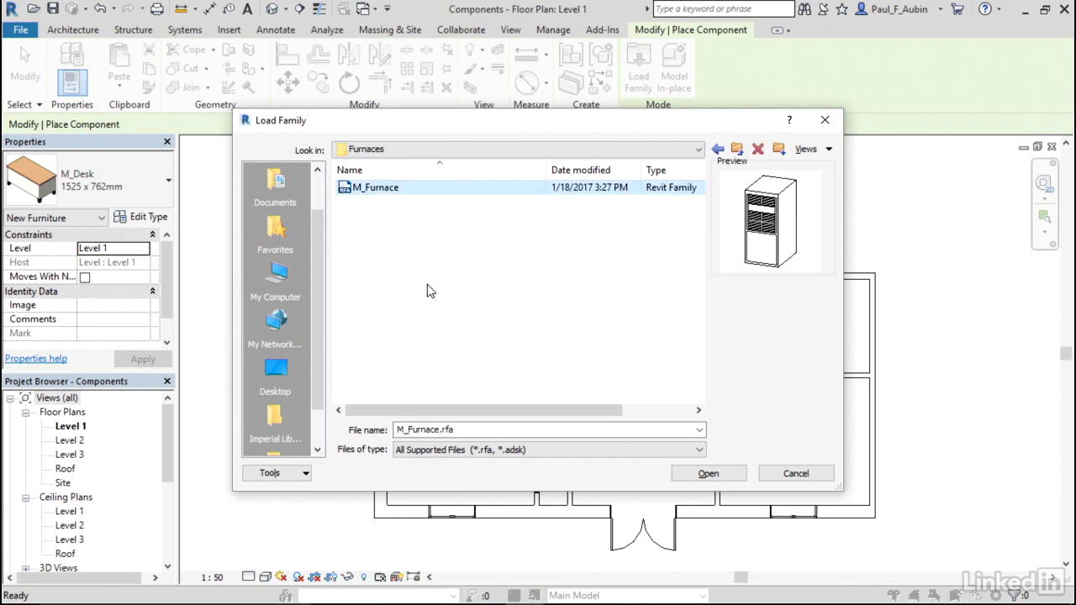
mouse_move(663, 410)
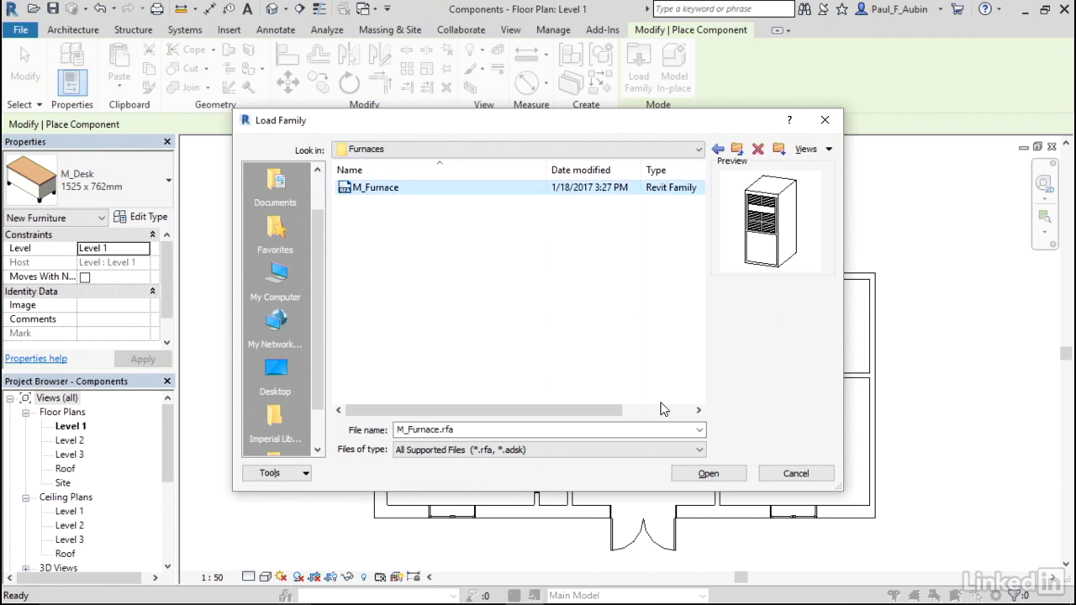
Load the M_Furnace family (540 x 725 x 1170mm) for placement on Level 1
click(707, 472)
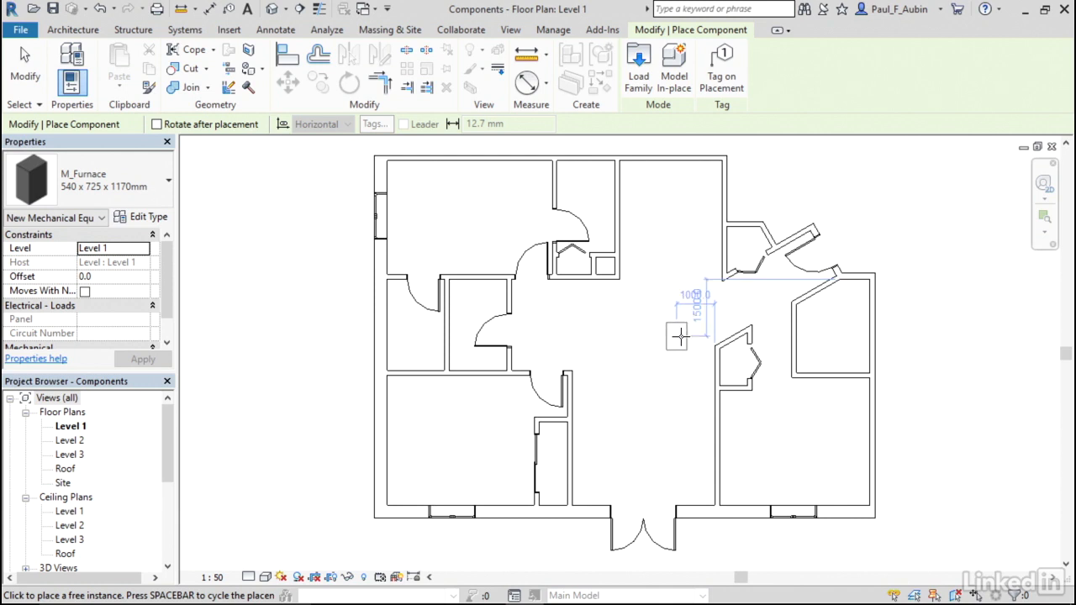
mouse_move(738, 335)
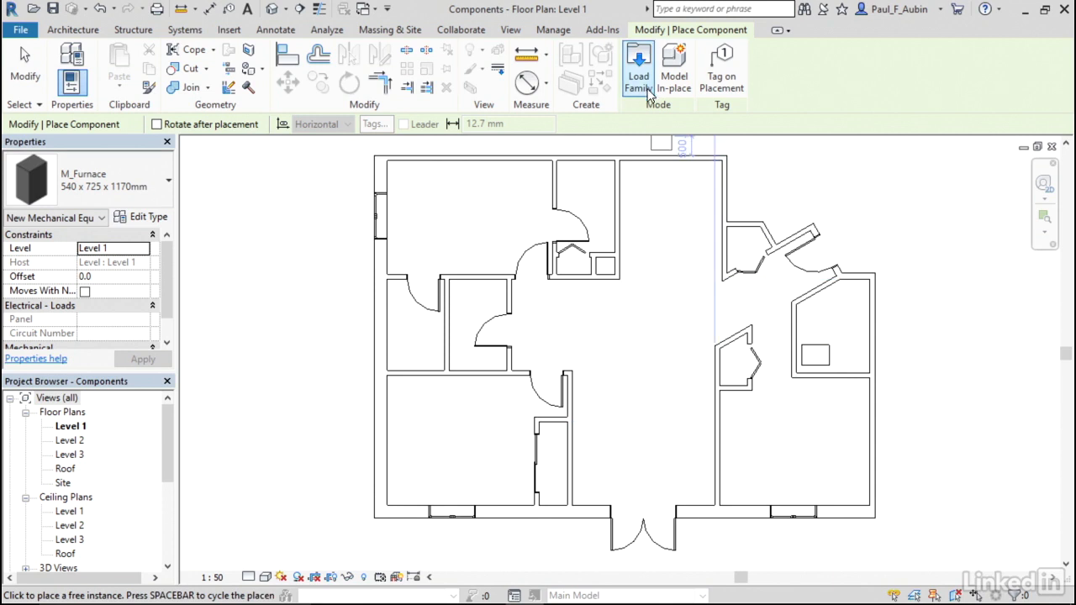
Load M_Dryer, M_Range, M_Refrigerator and M_Washer from the US Metric Domestic folder
click(638, 67)
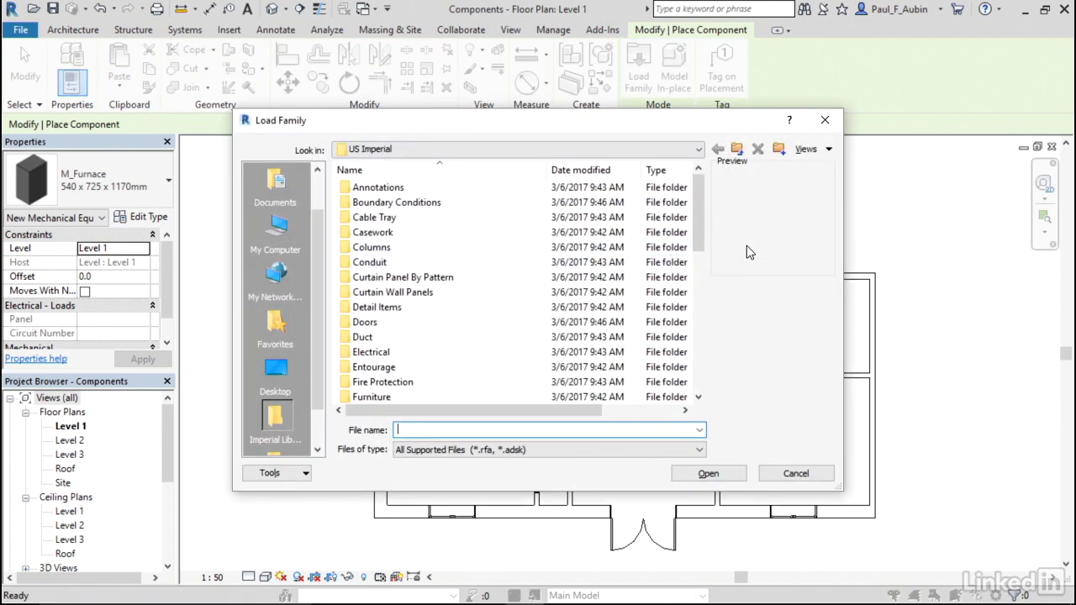
click(736, 149)
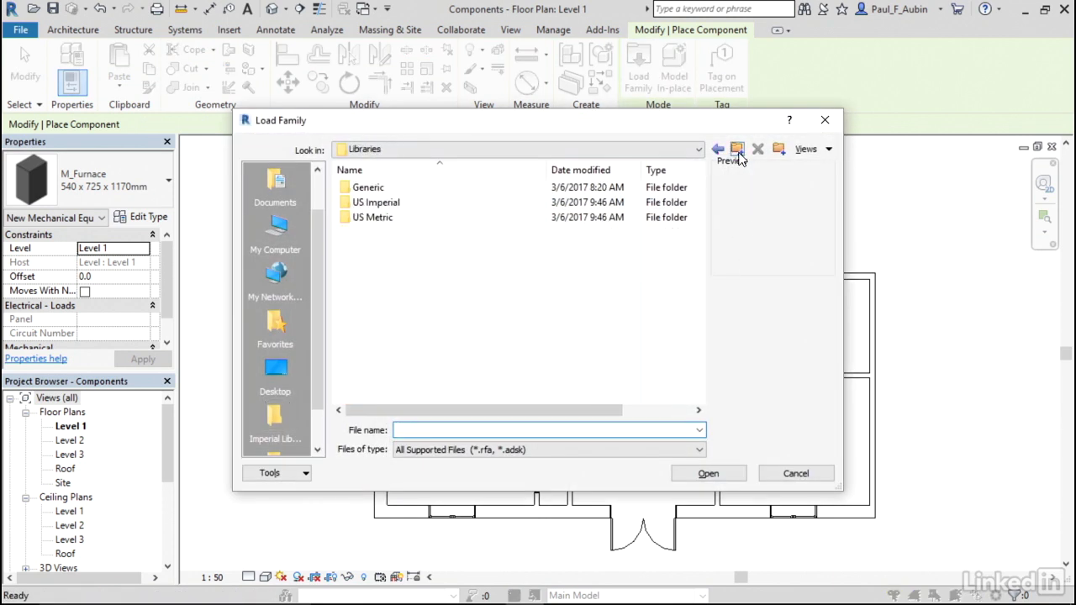
double_click(376, 217)
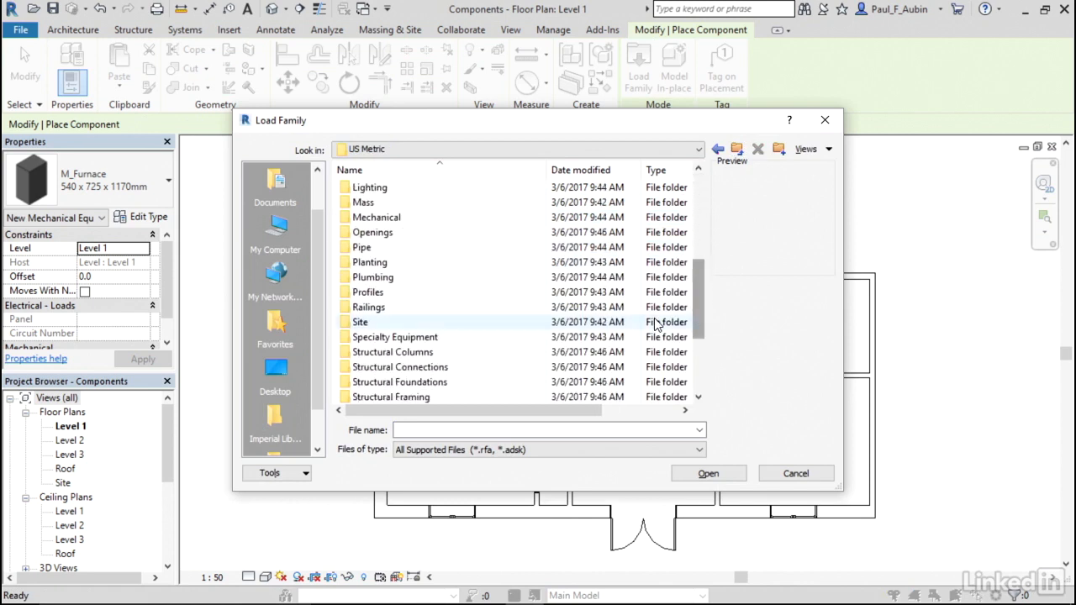
double_click(394, 336)
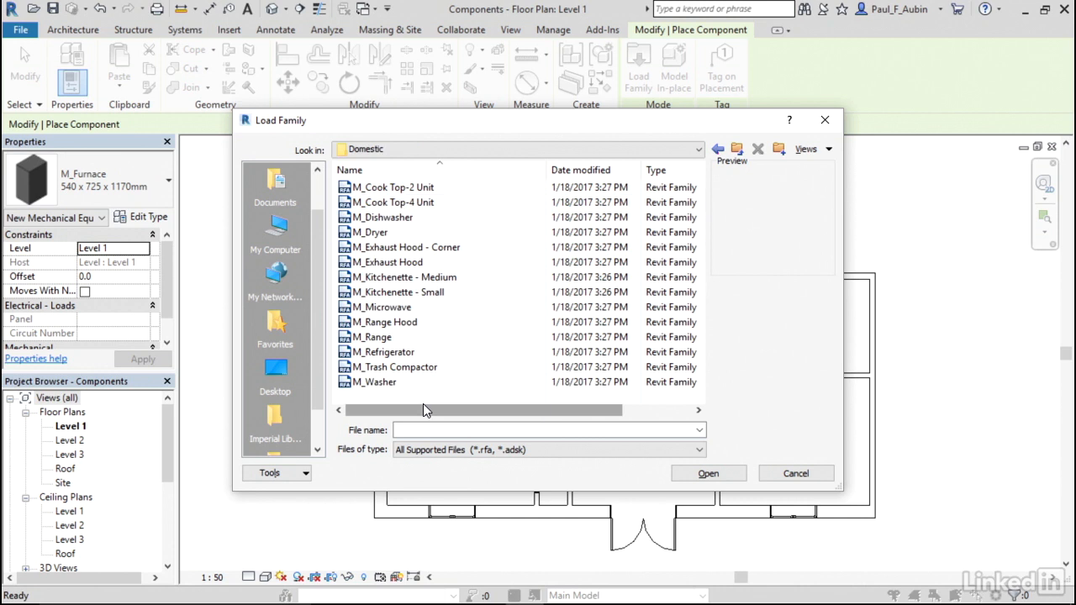
mouse_move(376, 232)
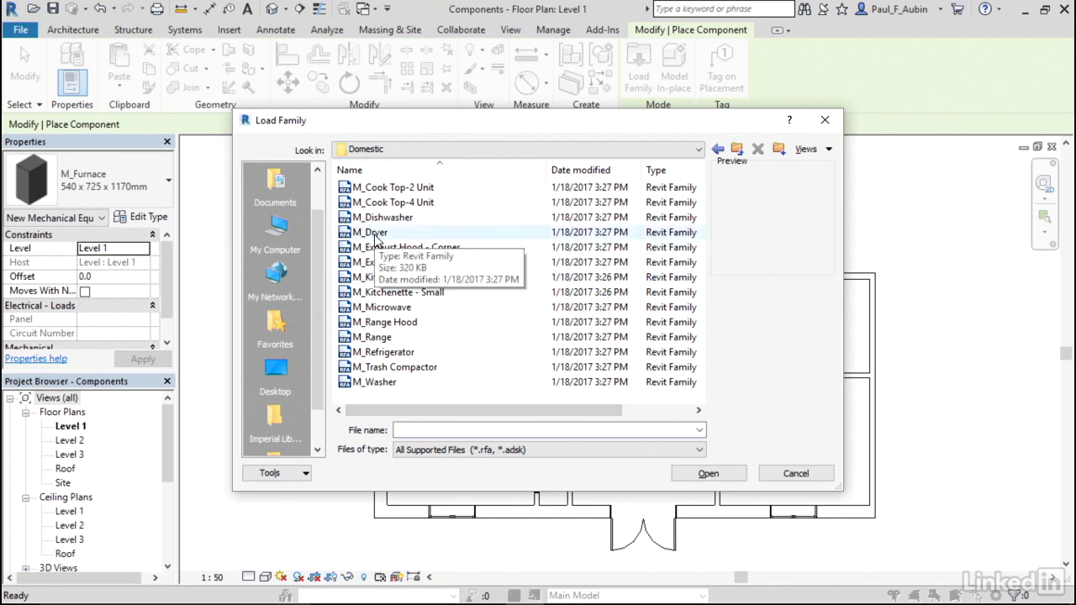
click(370, 232)
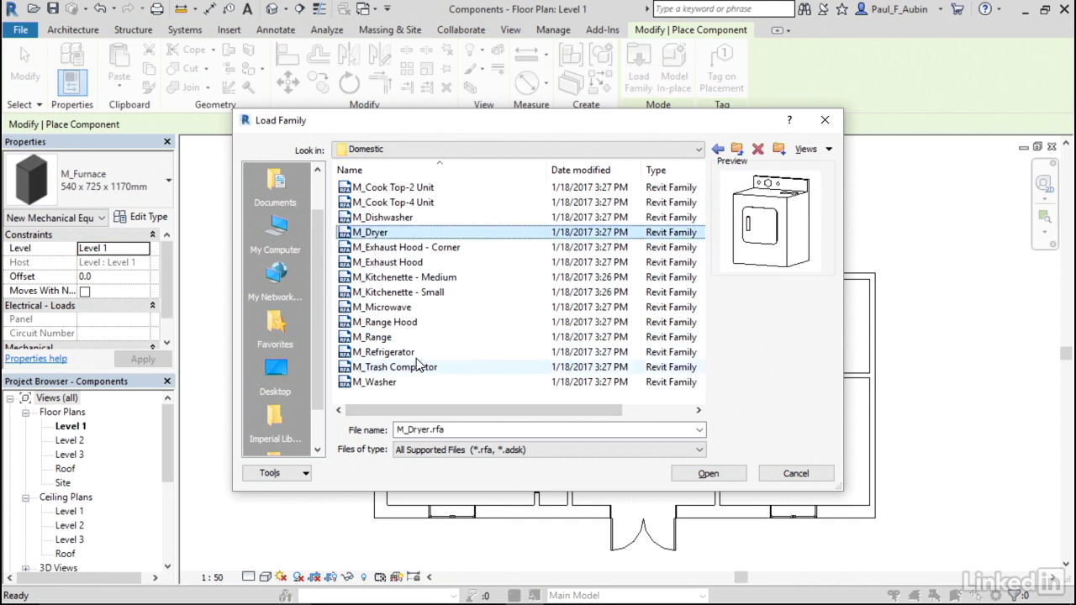
click(377, 336)
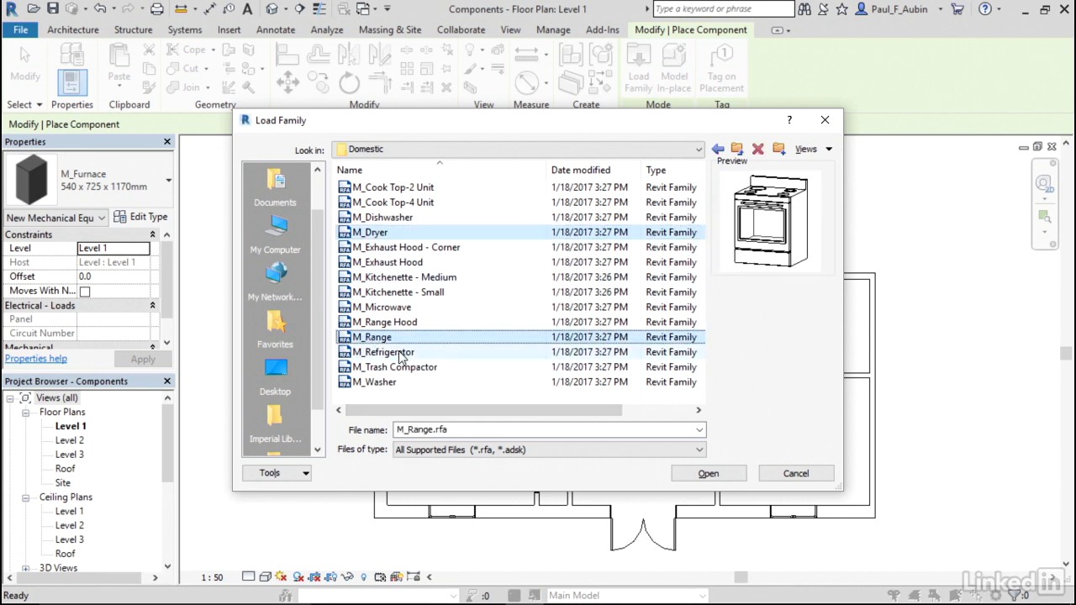
click(374, 381)
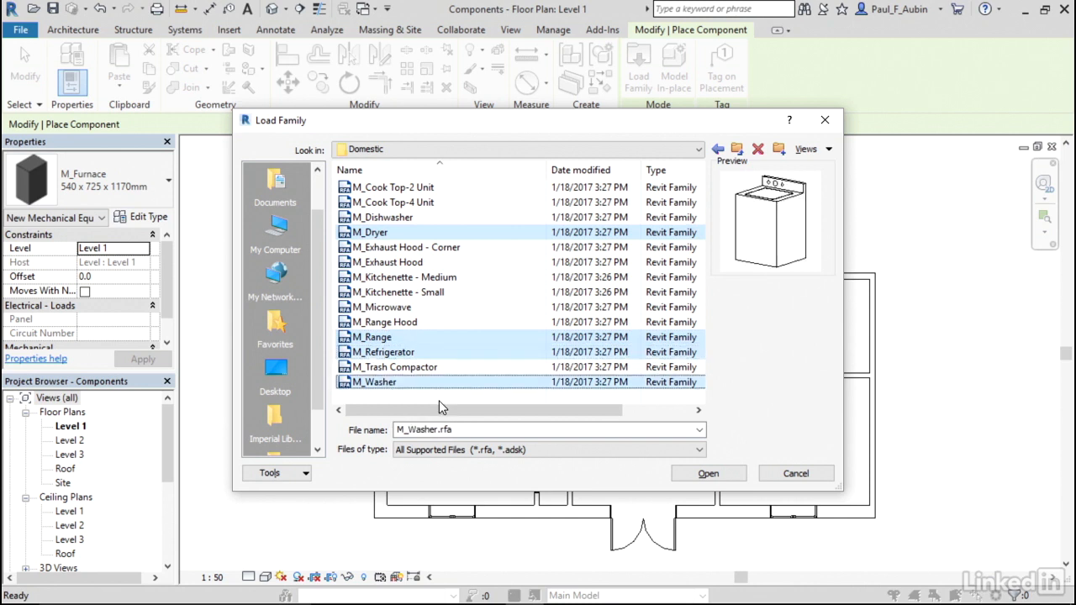
mouse_move(538, 395)
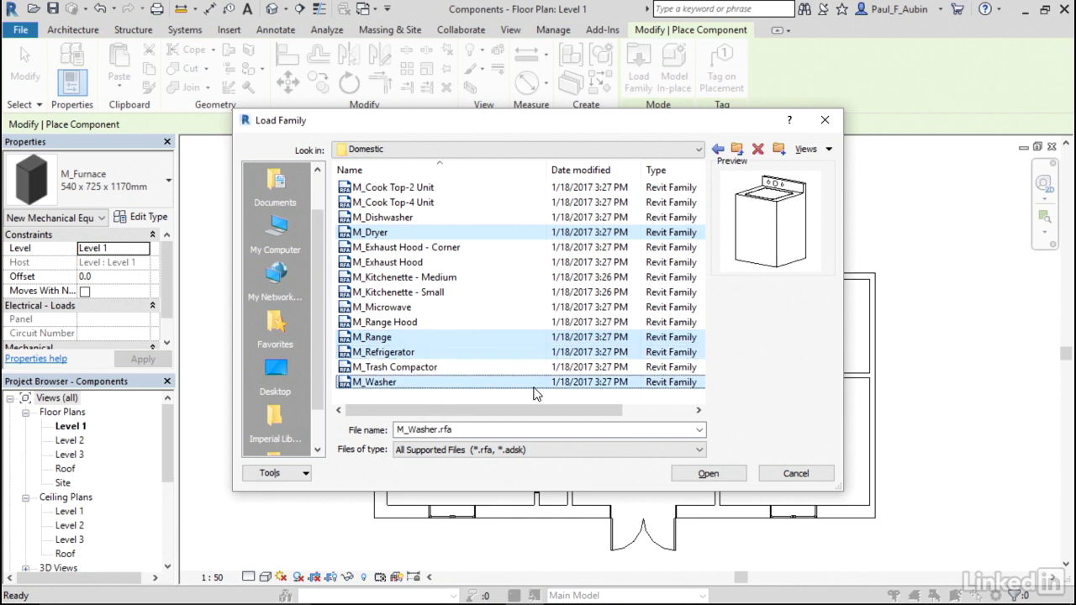
click(708, 472)
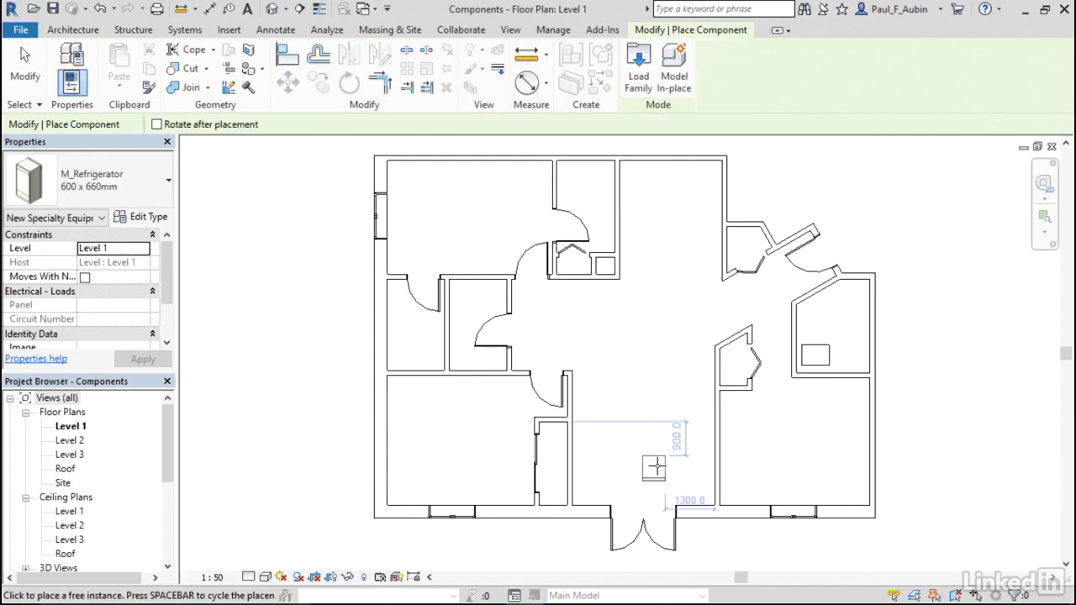
mouse_move(620, 421)
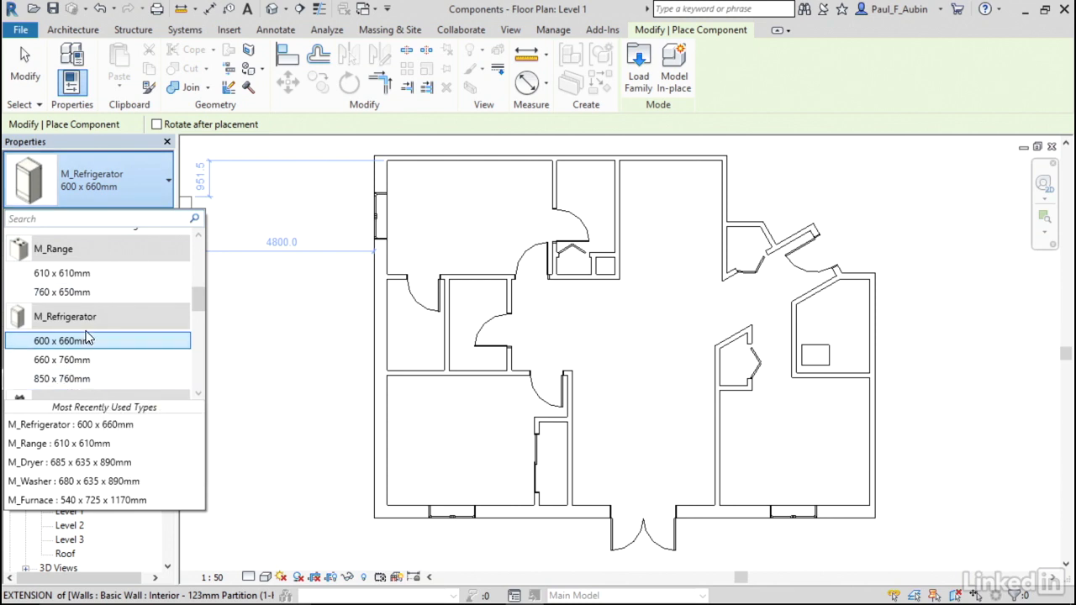
mouse_move(63, 360)
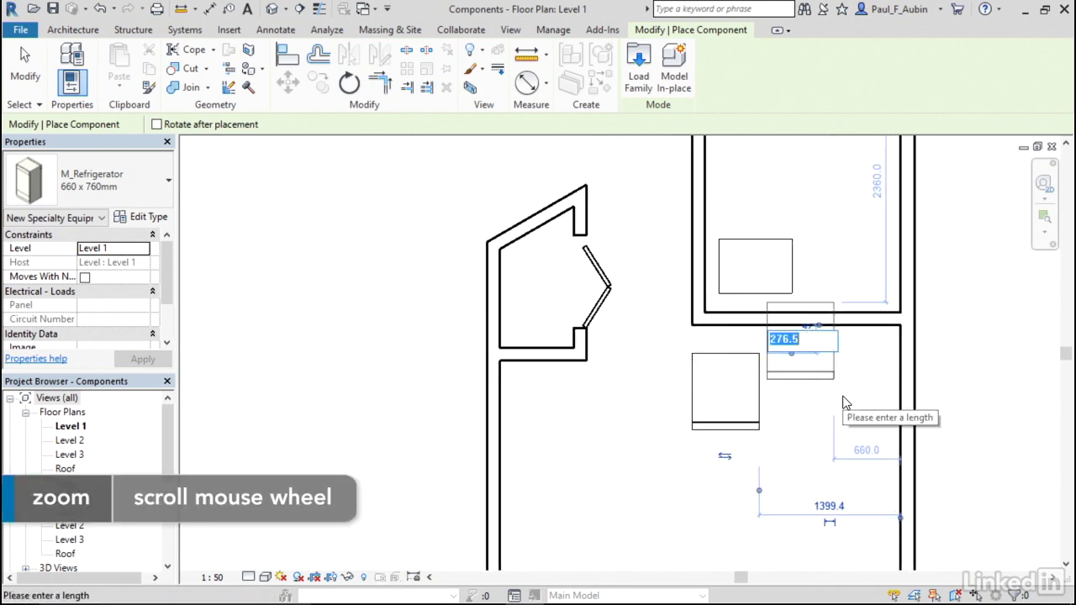
Place the 660 x 760mm M_Refrigerator in the kitchen using a 50 listening dimension
text(50)
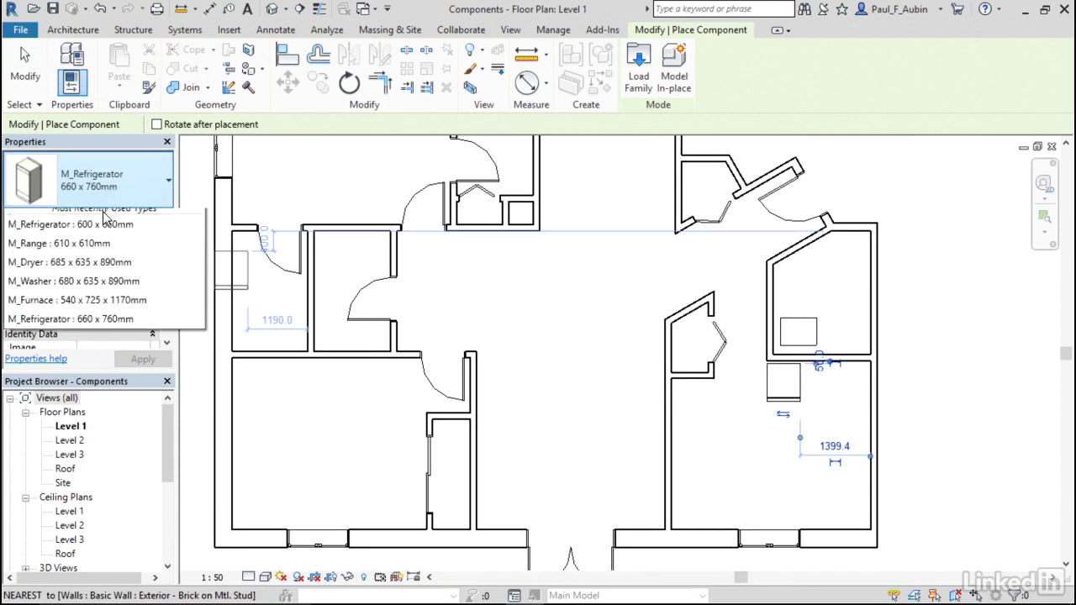
Place an M_Range 760 x 650mm and an M_Dryer, then pick M_Washer 635 x 635 x 890mm
click(167, 180)
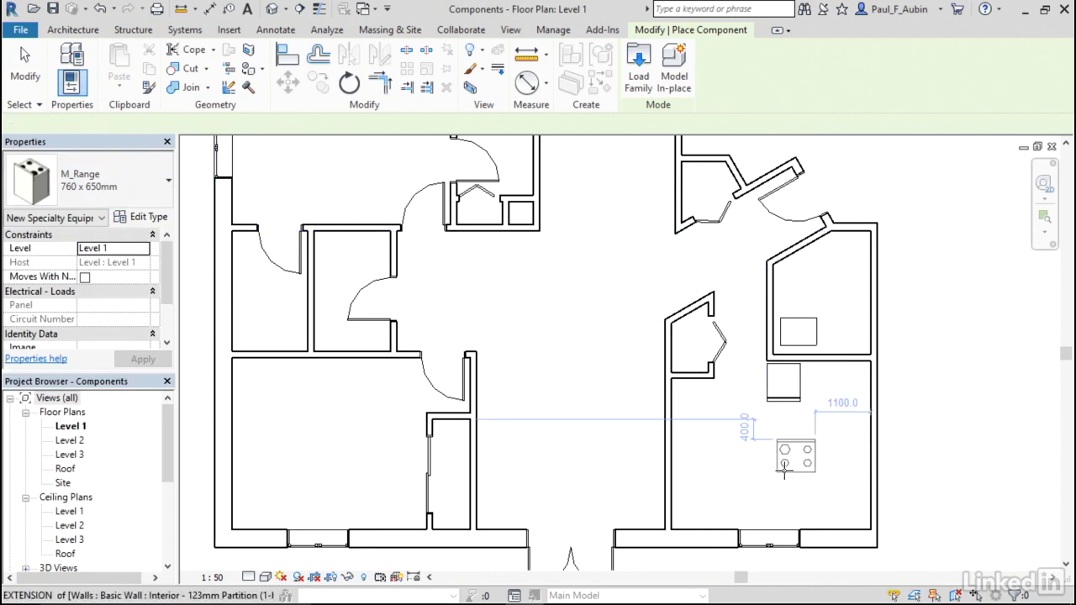
mouse_move(806, 461)
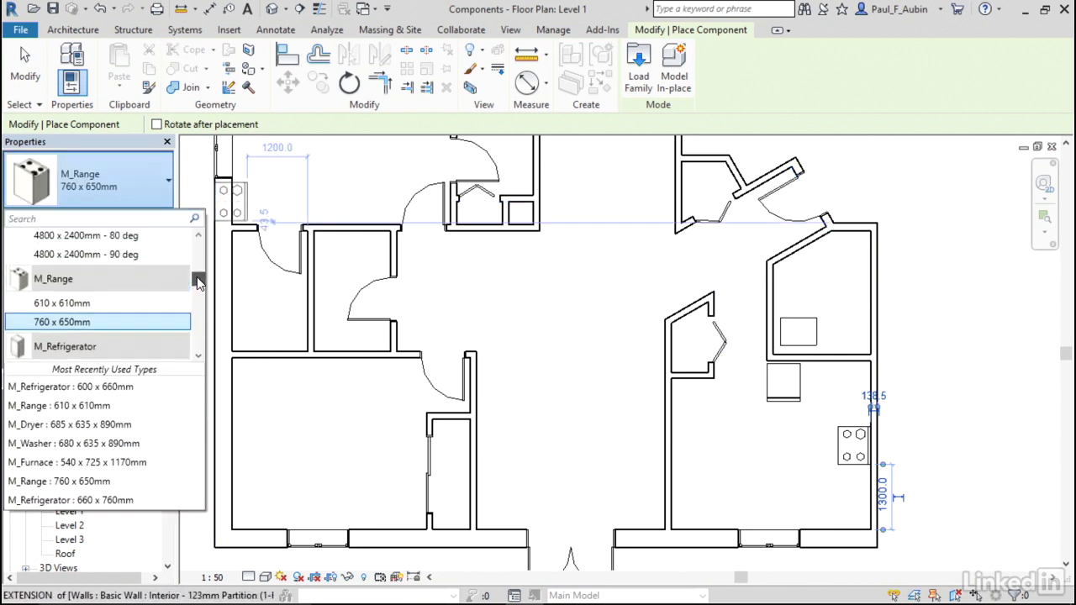
scroll(down, 3)
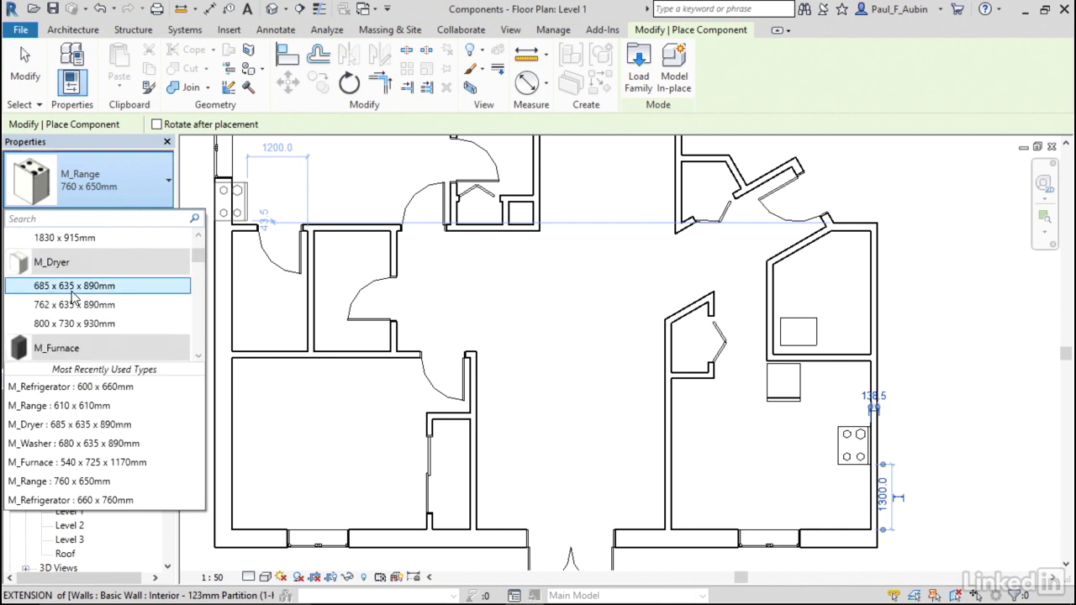
click(74, 284)
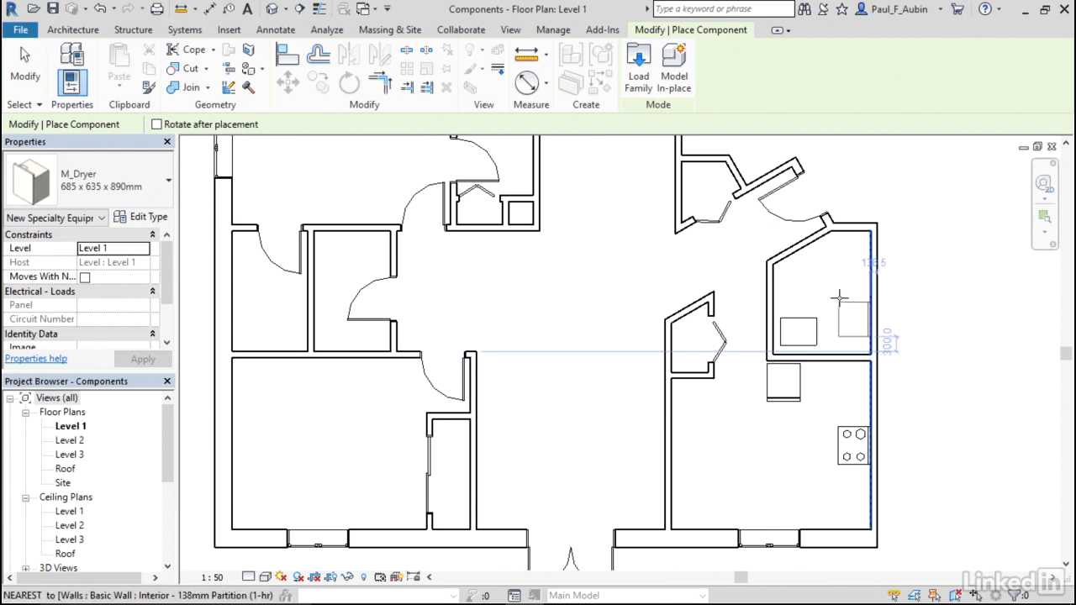
click(163, 182)
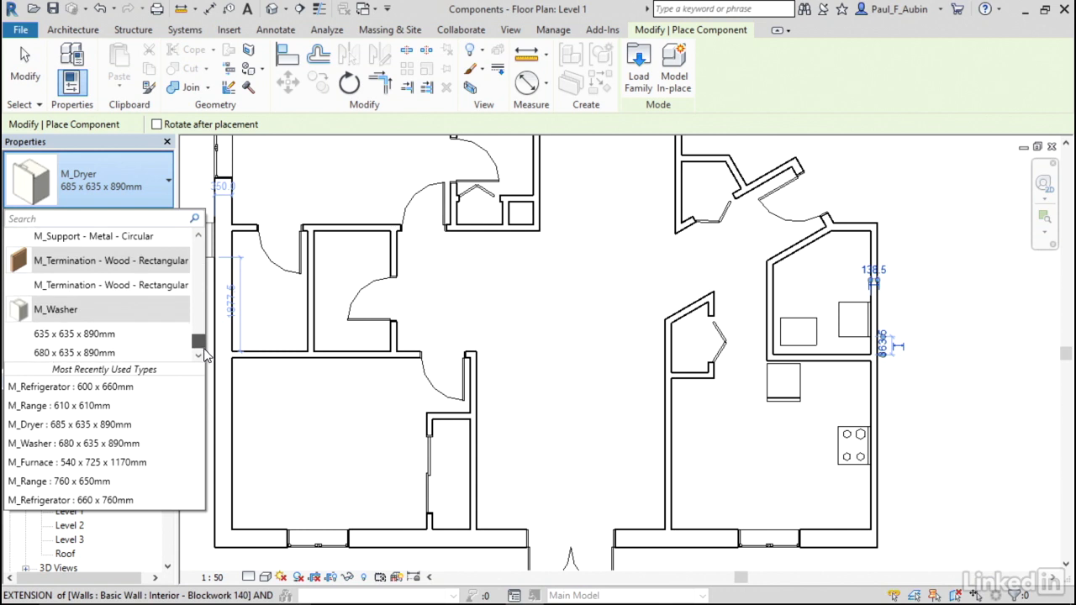
click(55, 309)
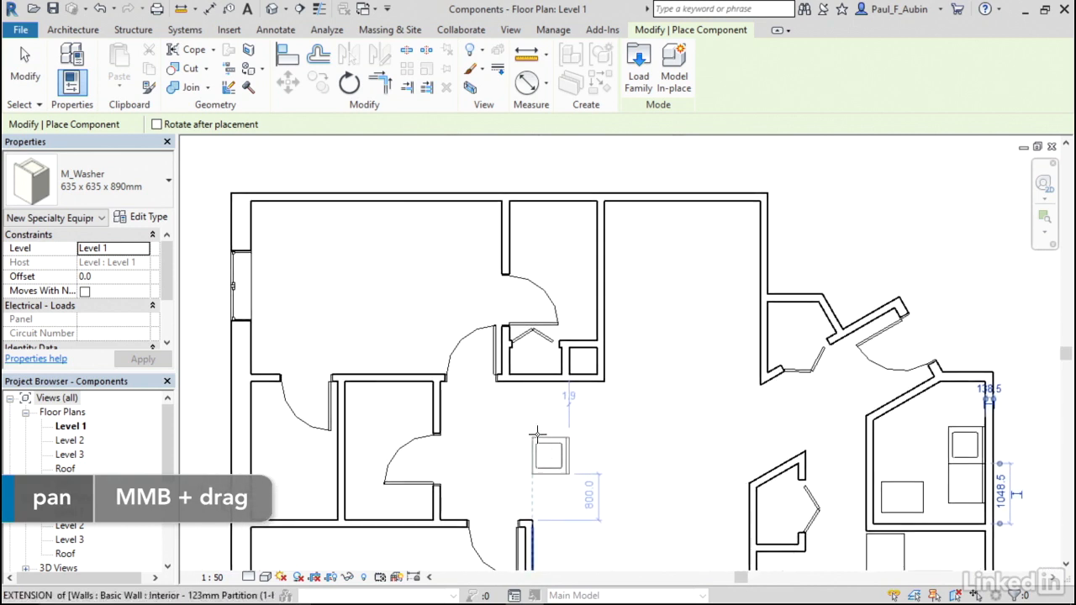
Load M_Toilet-Domestic-3D.rfa from the Plumbing > Water Closets library folder
click(637, 67)
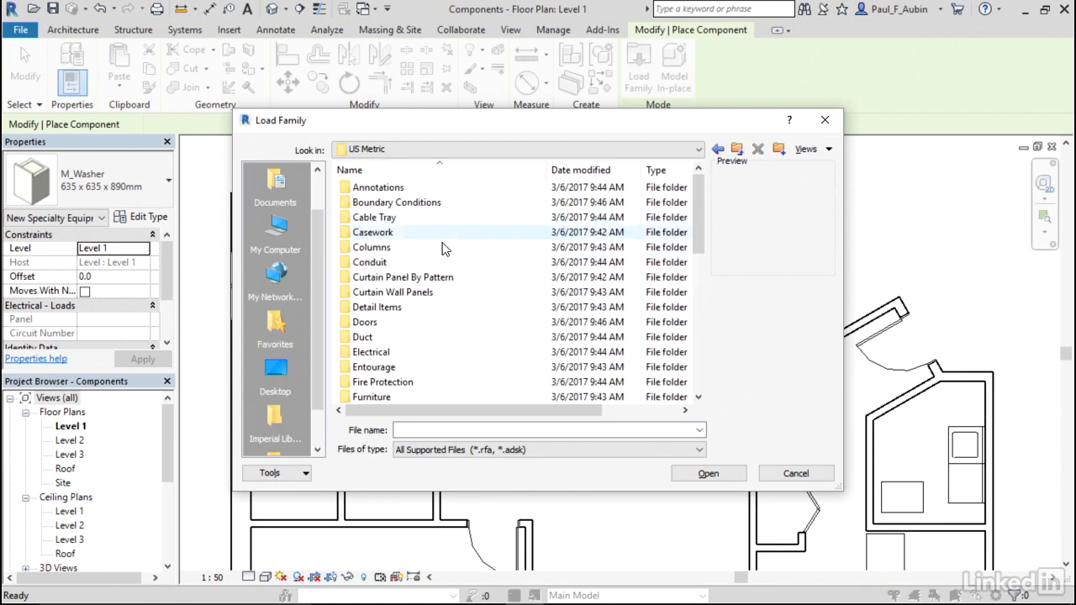
scroll(down, 3)
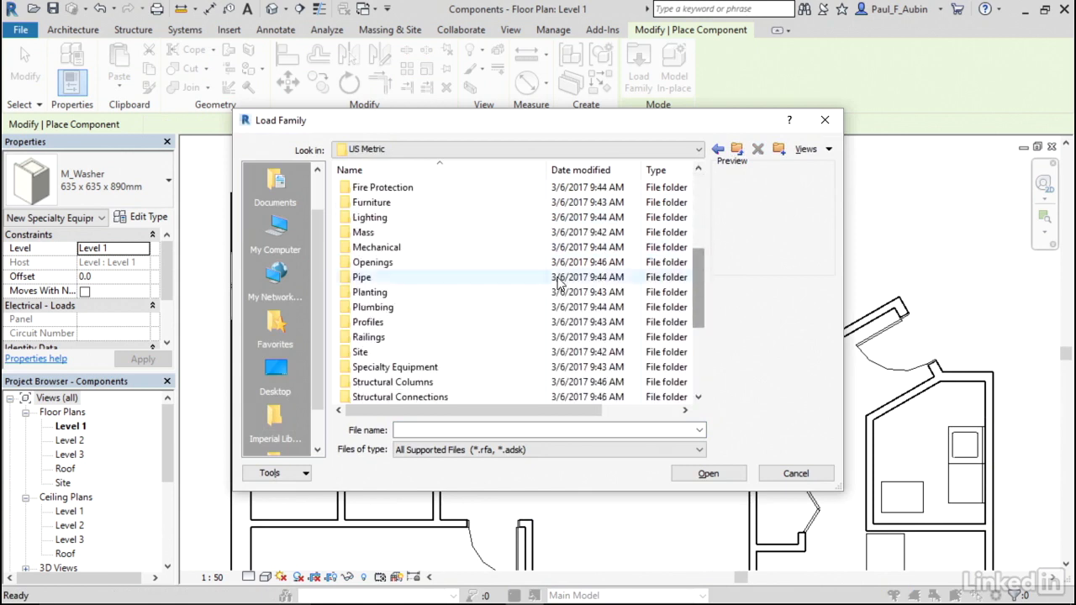
double_click(372, 307)
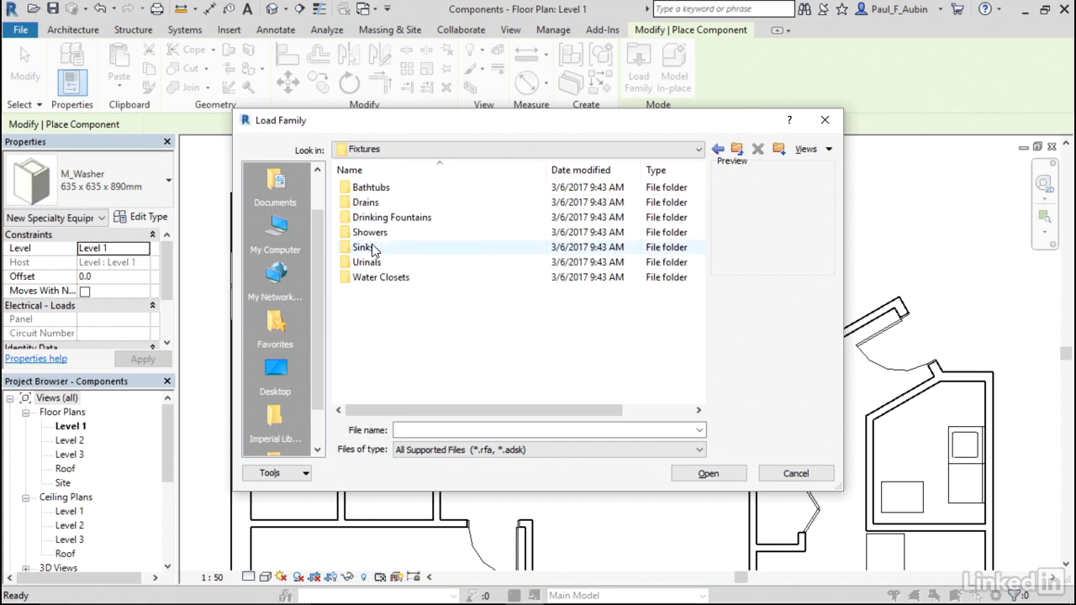
double_click(381, 276)
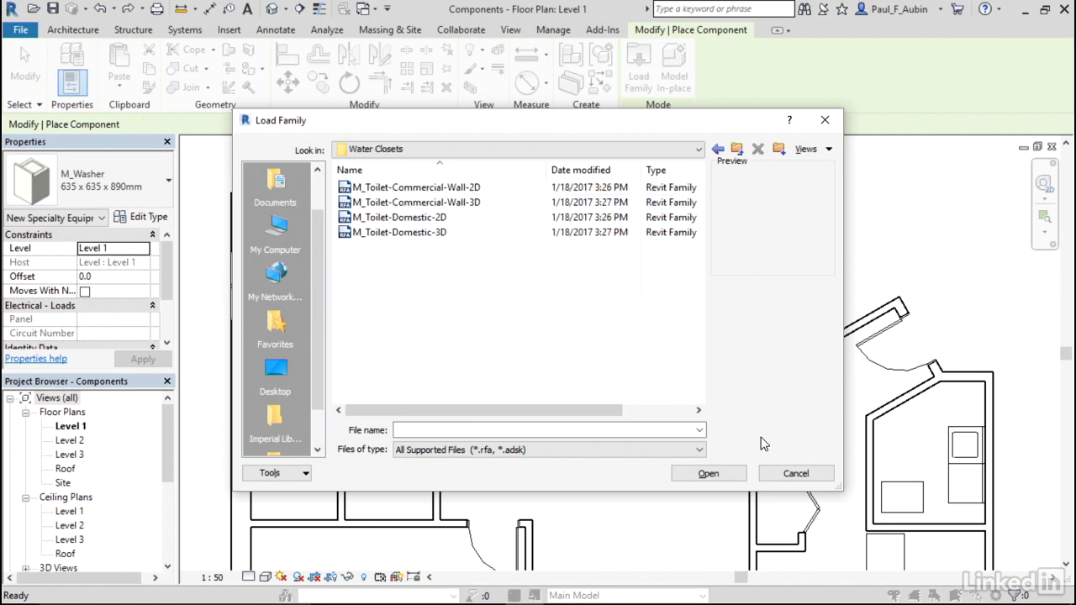
mouse_move(766, 439)
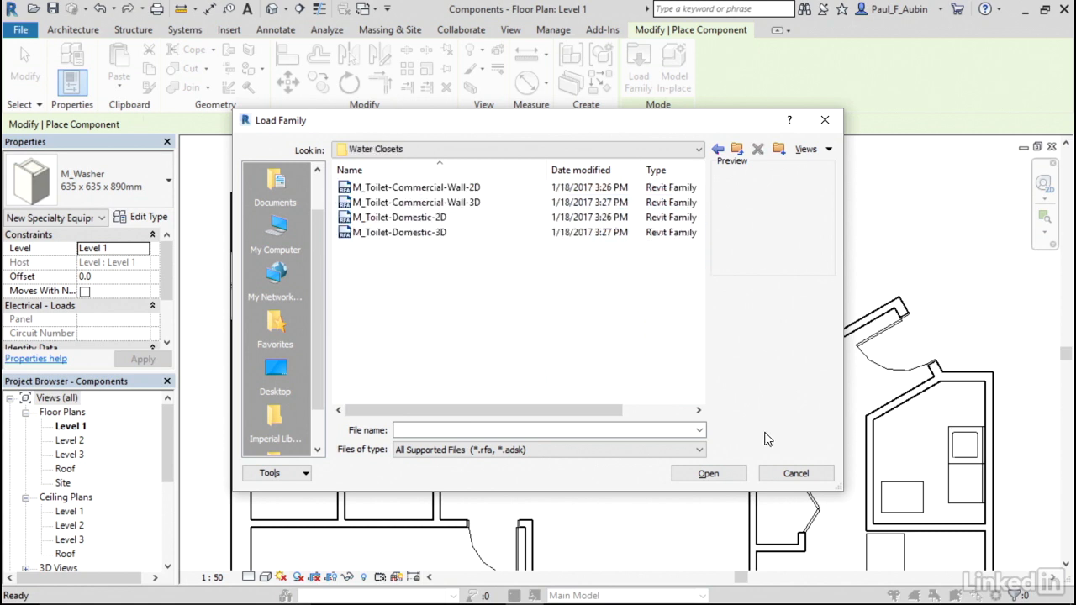
mouse_move(486, 351)
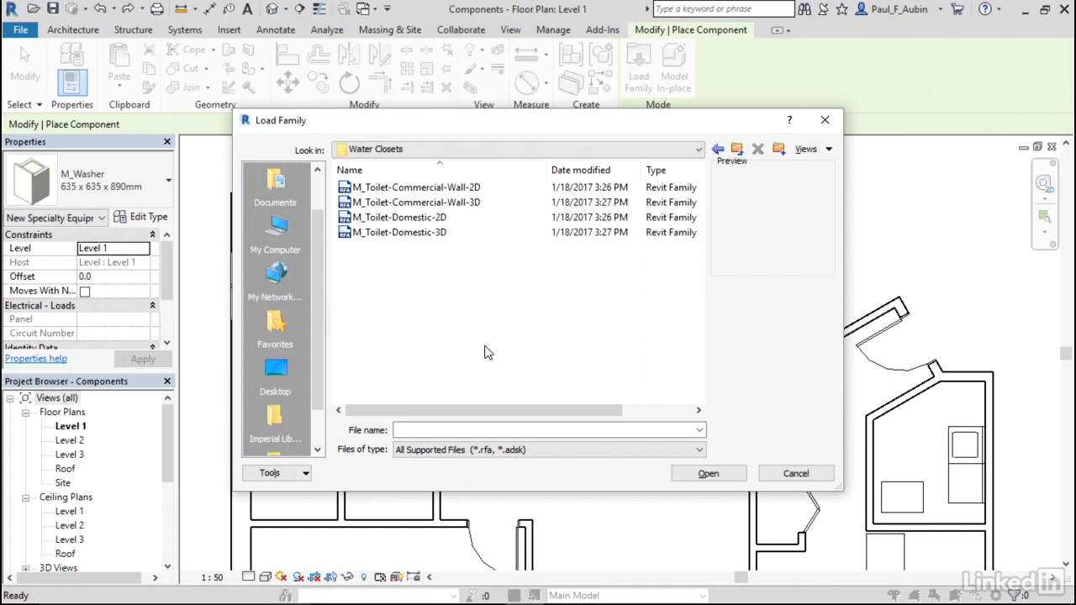
click(403, 232)
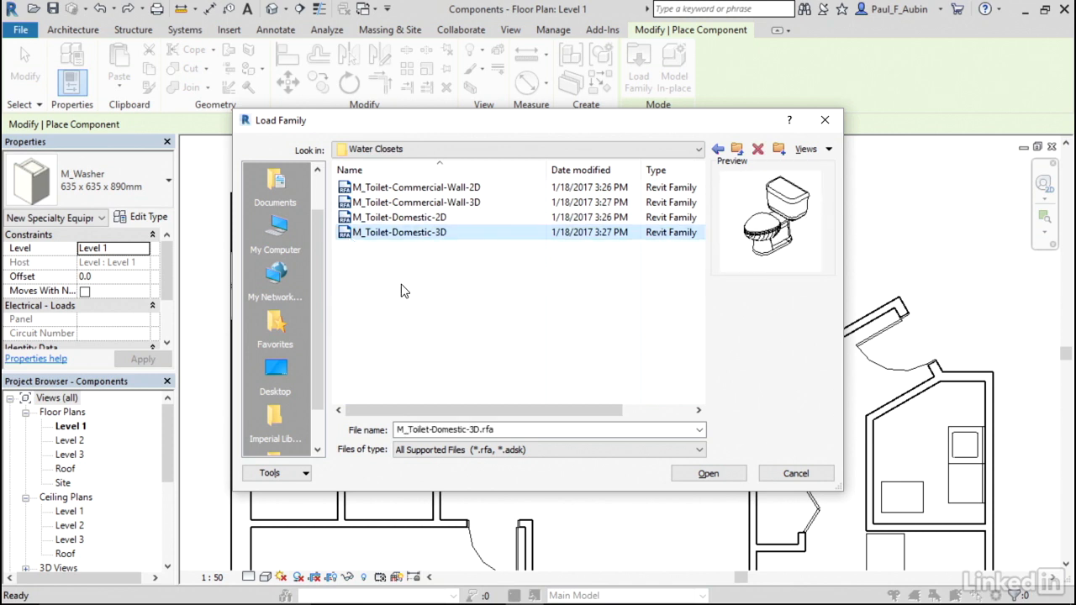
mouse_move(411, 292)
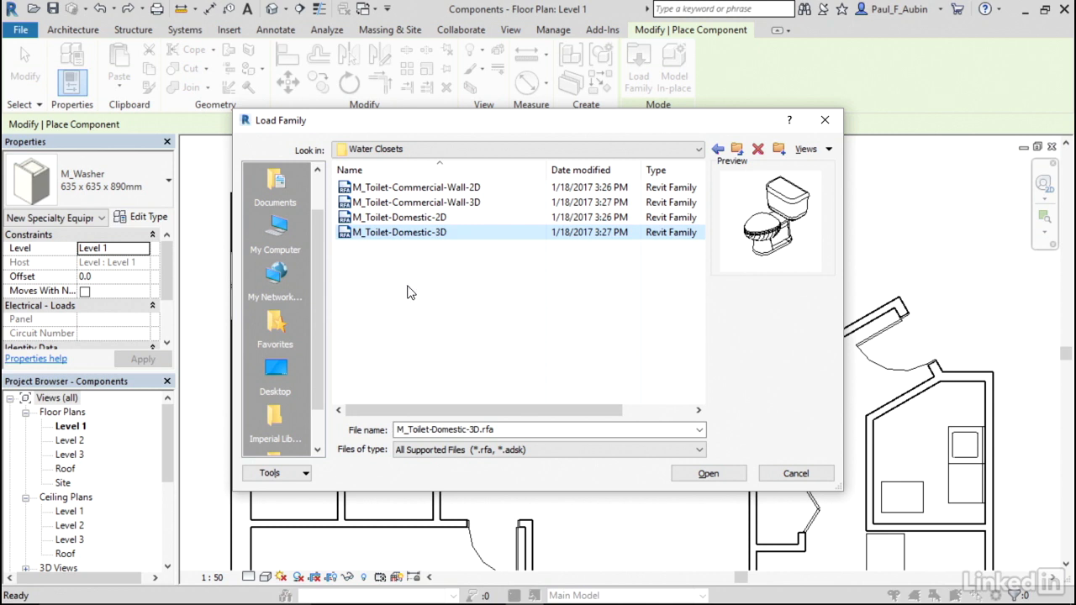
click(708, 472)
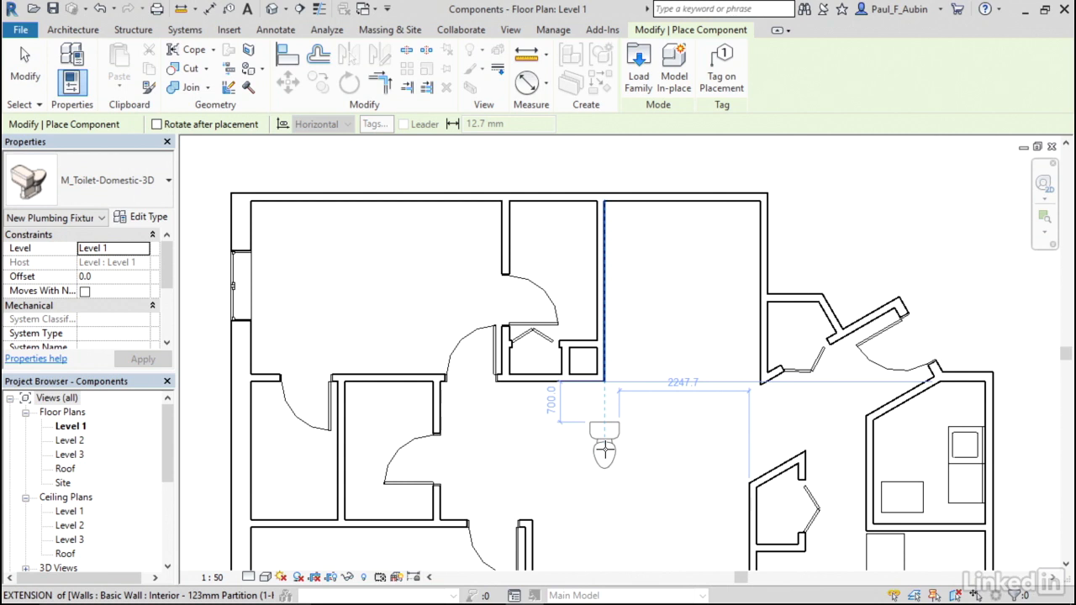
Place an M_Toilet-Domestic-3D against the wall of the small left bathroom
drag(603, 446, 496, 458)
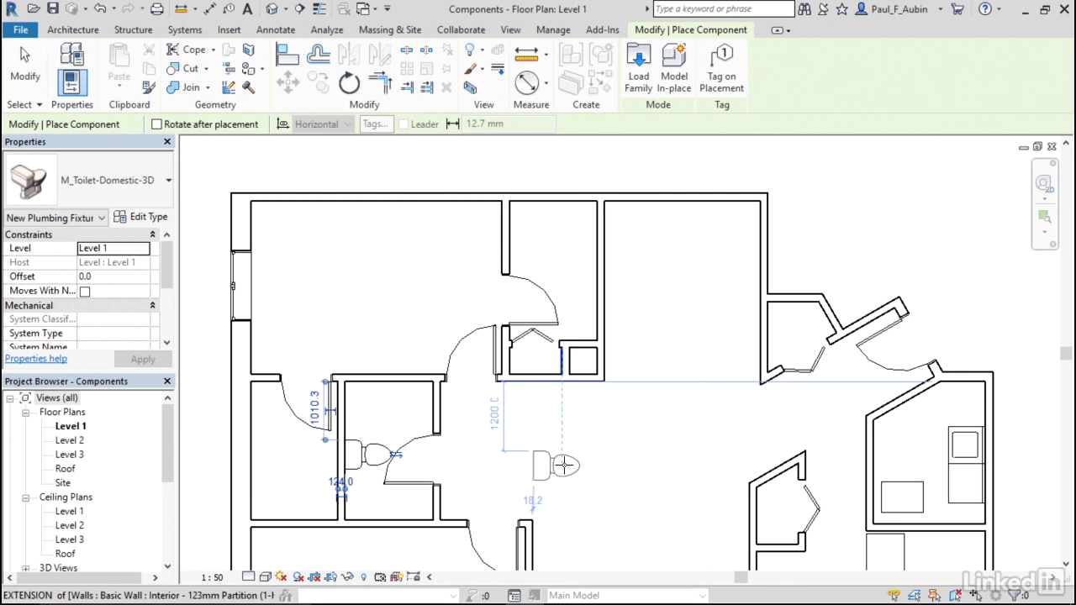
mouse_move(597, 445)
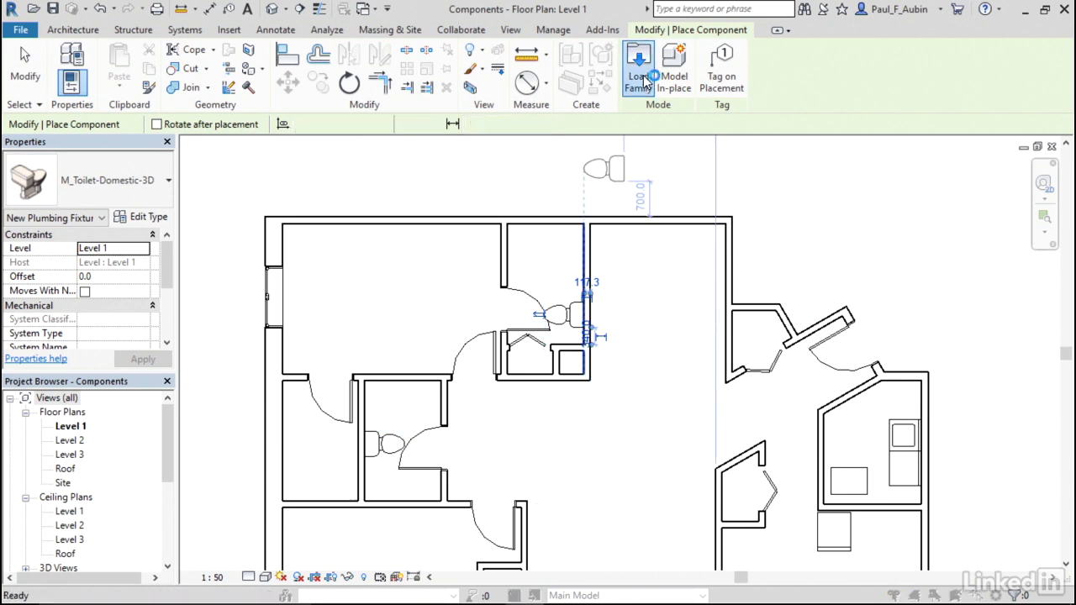
In Load Family, browse Desktop > Exercise Files > Chapter04 to reach Bath Tub.rfa
click(638, 67)
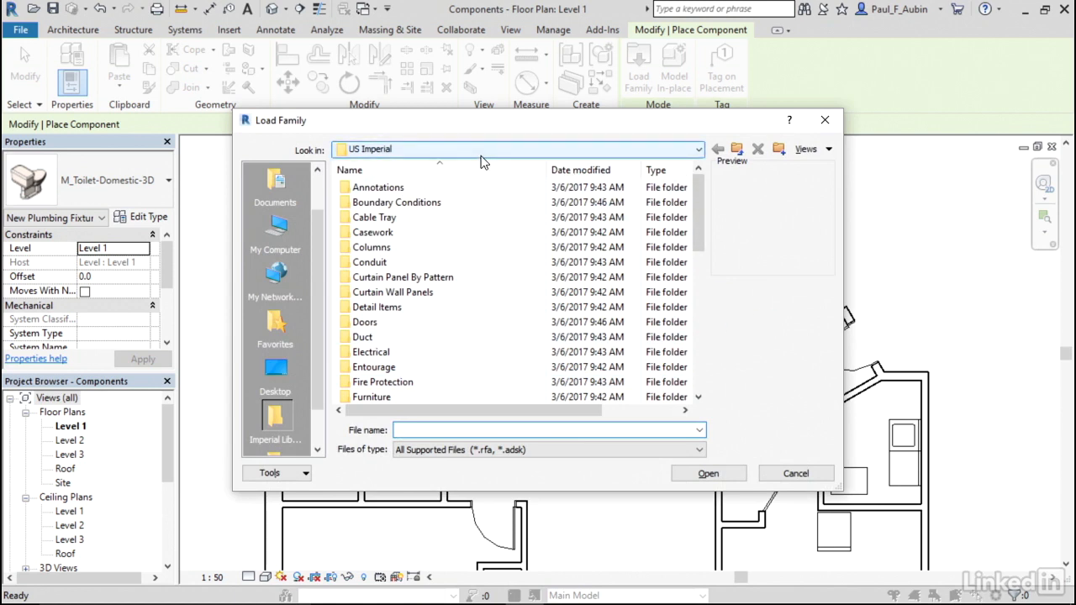
mouse_move(461, 162)
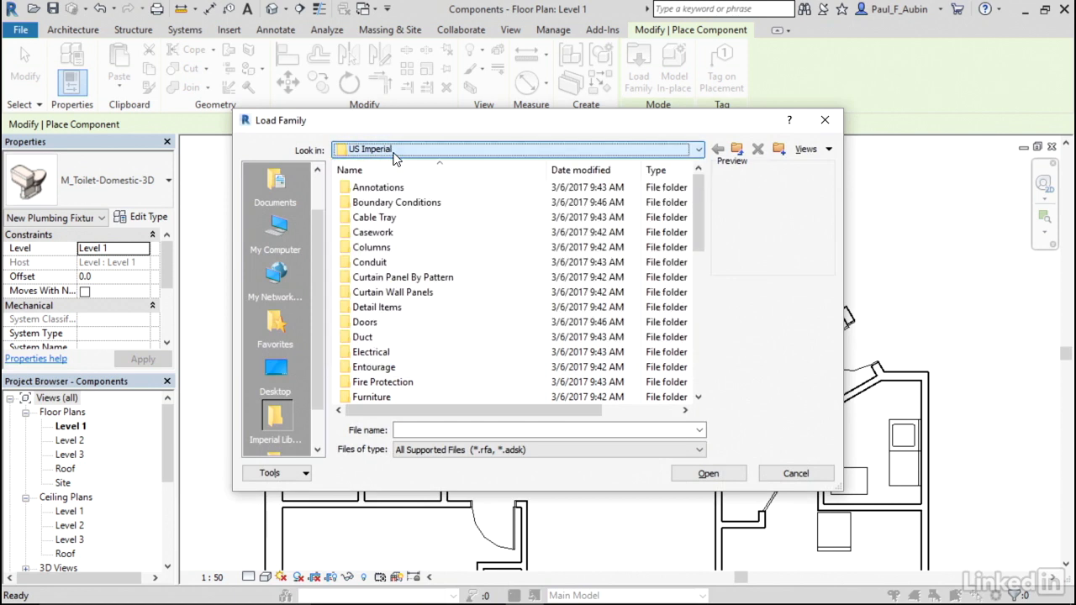
click(275, 370)
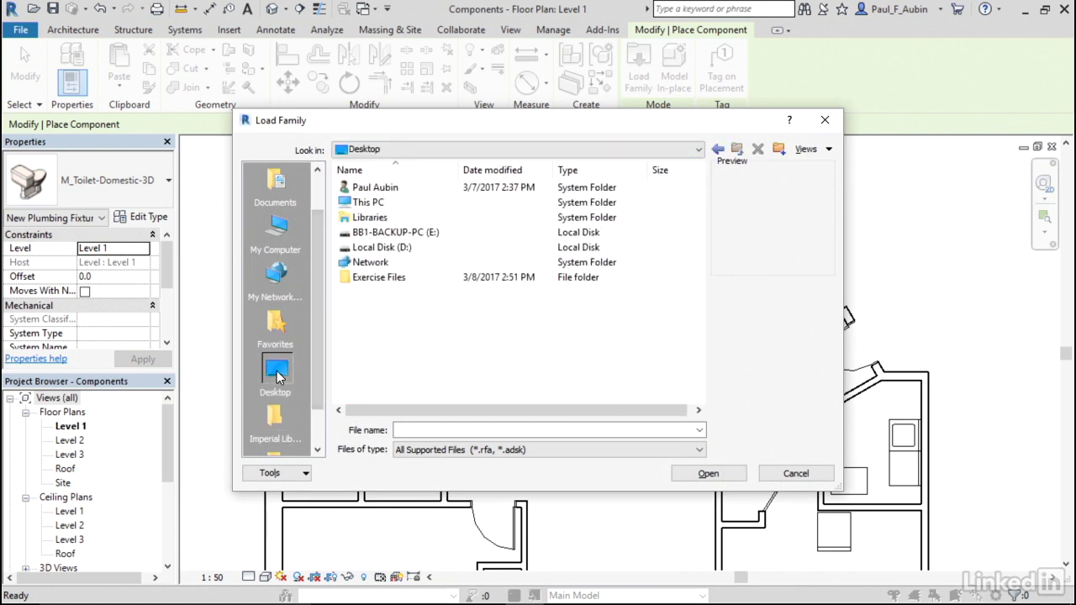
double_click(379, 277)
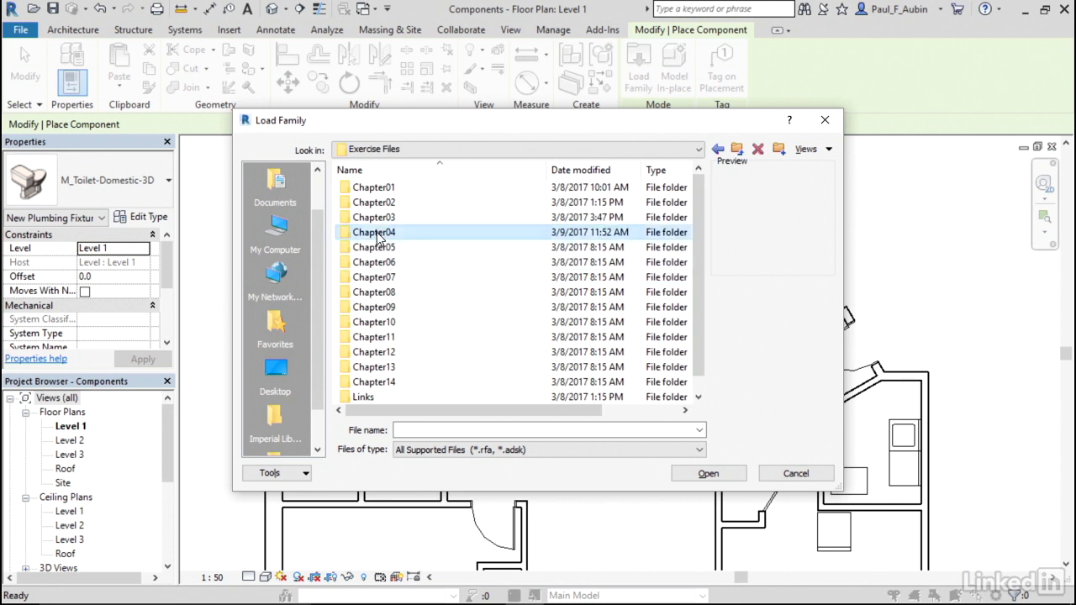
double_click(374, 232)
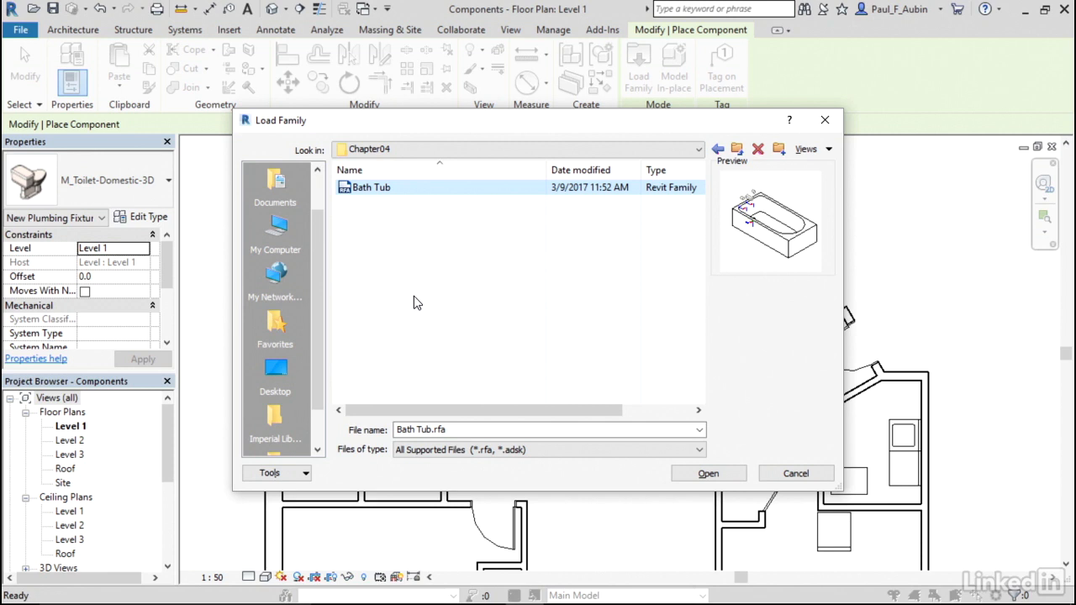
mouse_move(762, 420)
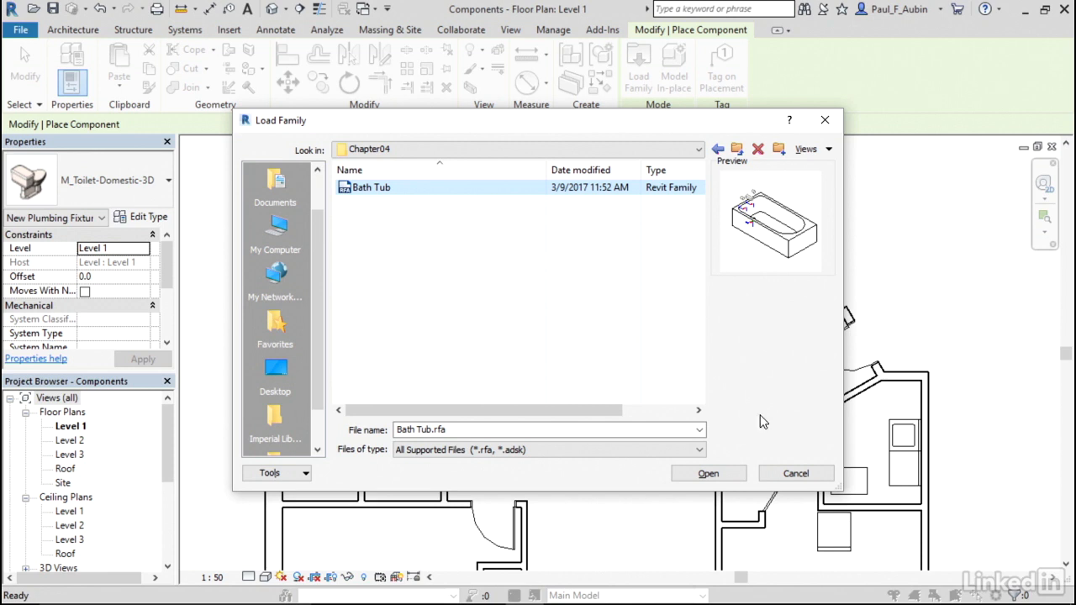
Load the Bath Tub family and select its 60"x30" - Public type
click(708, 472)
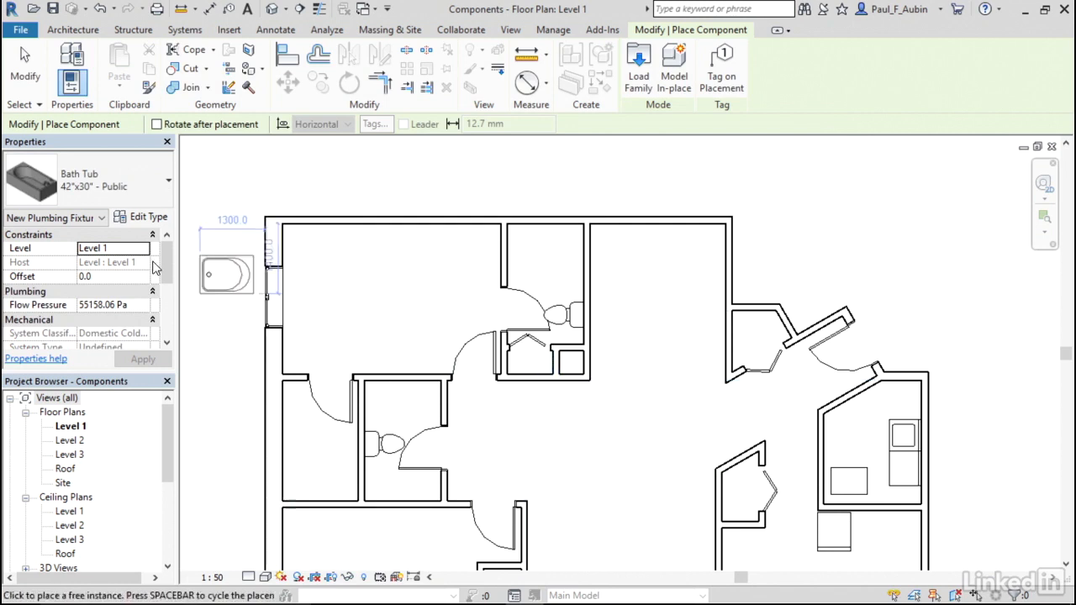
click(159, 180)
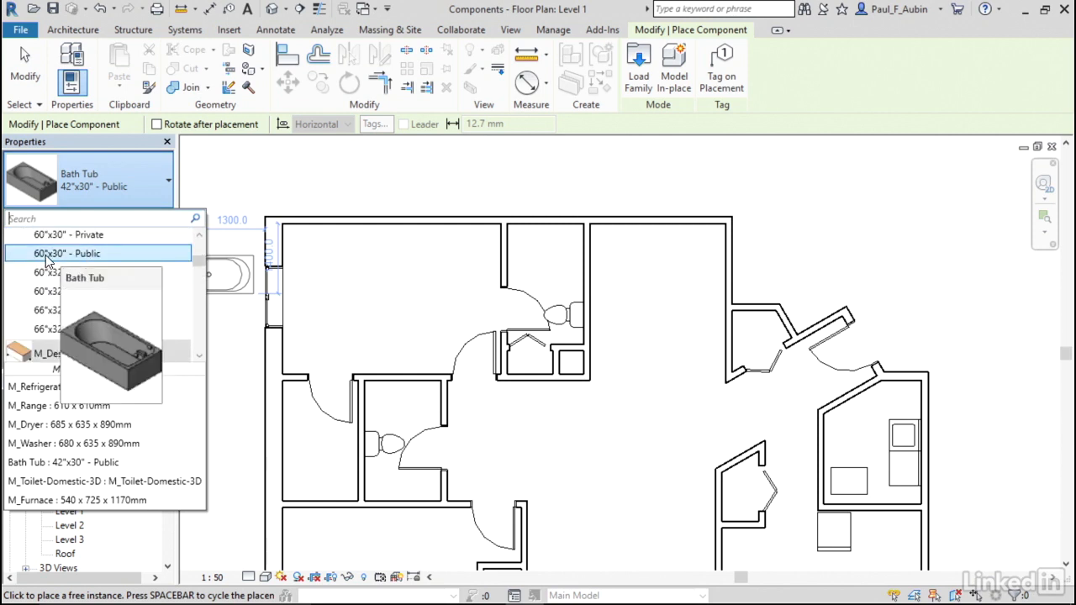
click(65, 253)
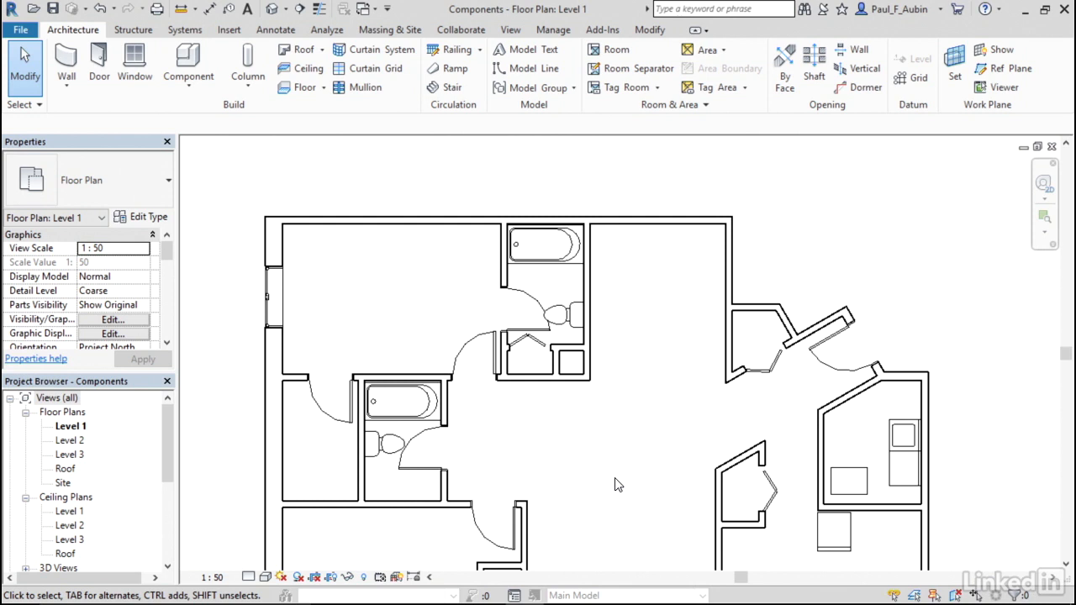
mouse_move(466, 498)
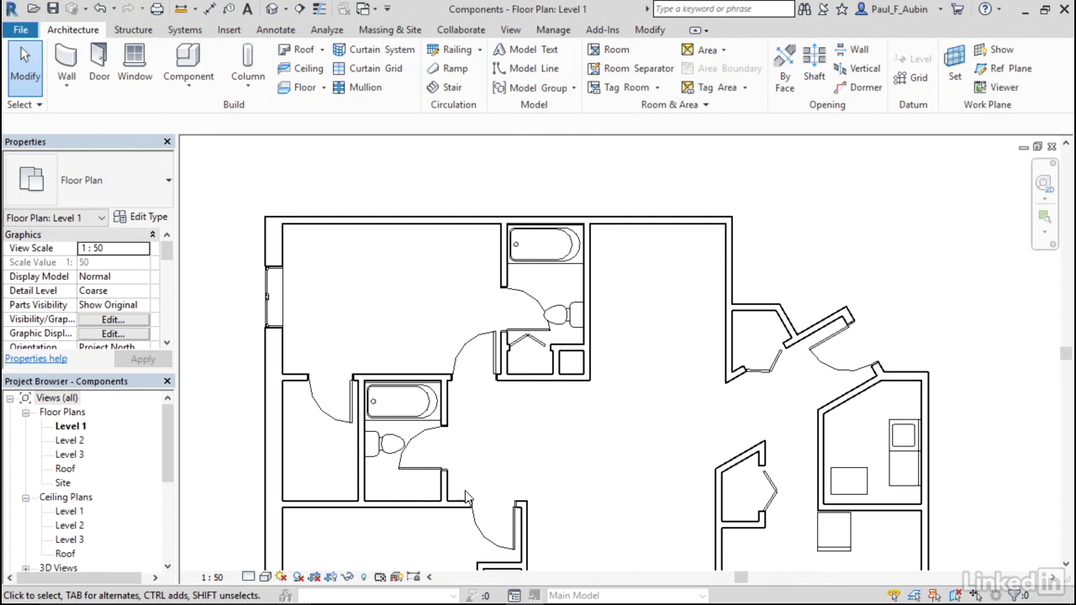
mouse_move(529, 473)
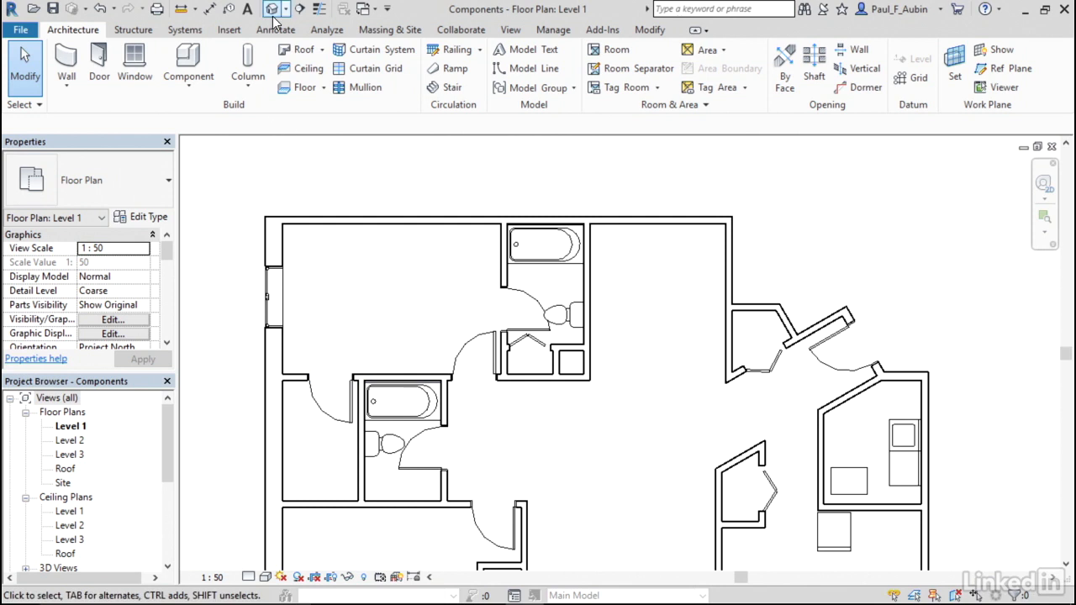
mouse_move(276, 8)
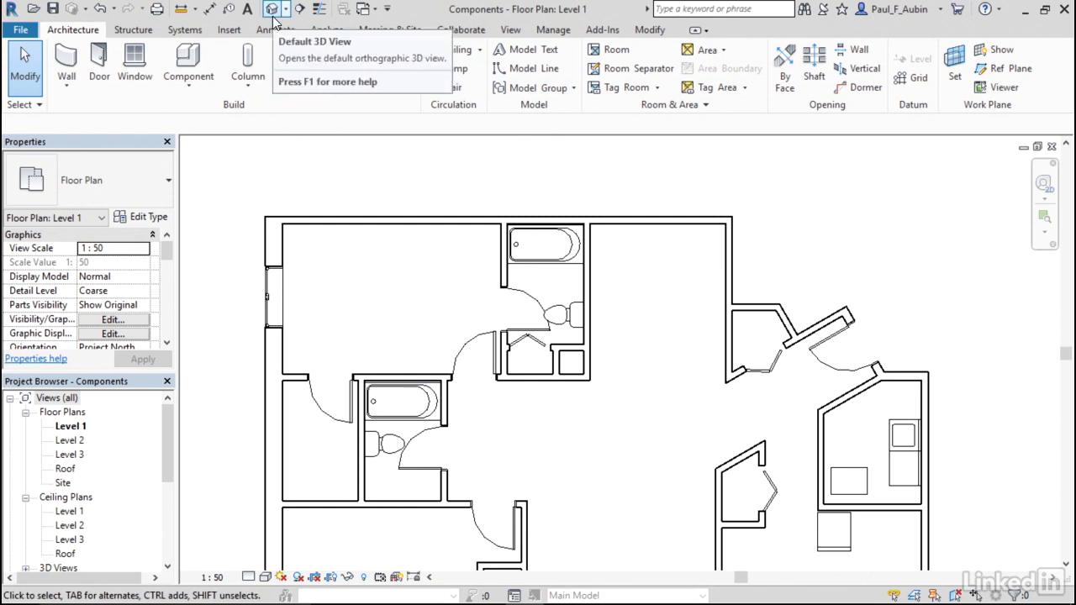
mouse_move(275, 9)
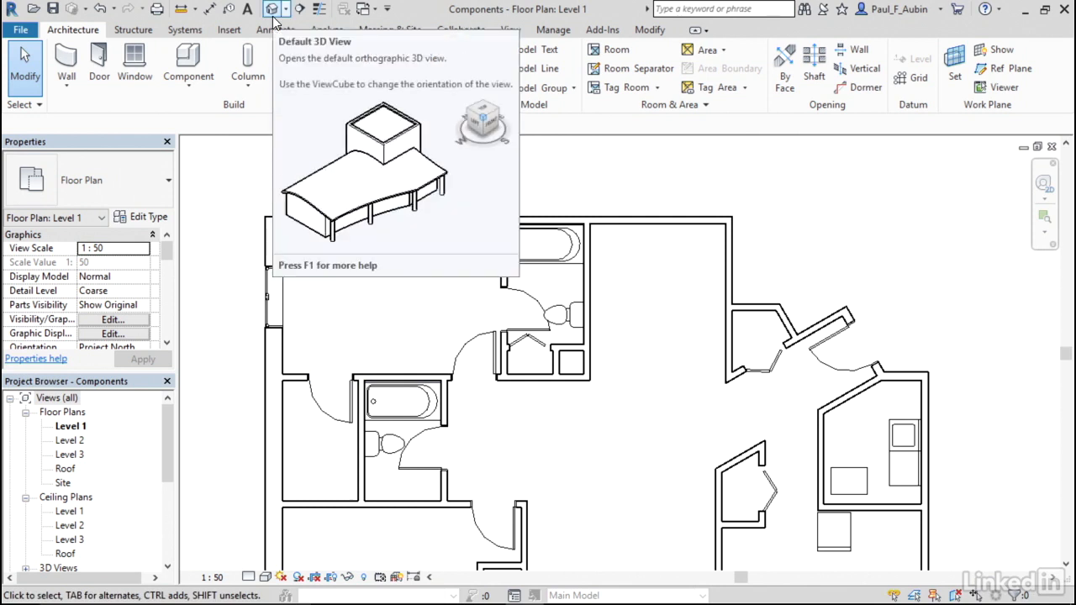
Switch to the default 3D view and expand 3D Views in the Project Browser
click(275, 8)
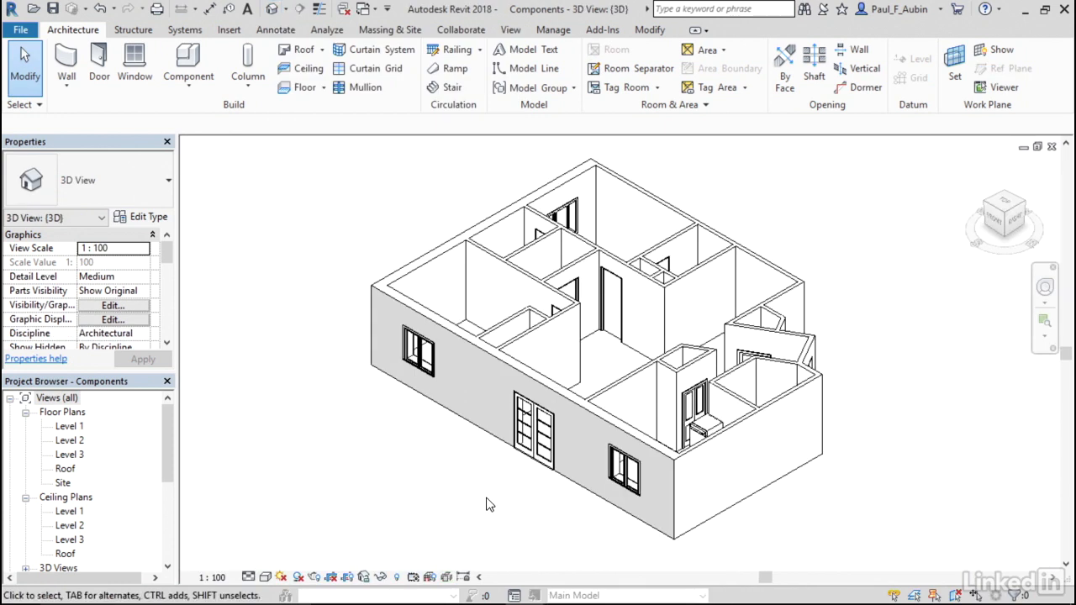
mouse_move(176, 424)
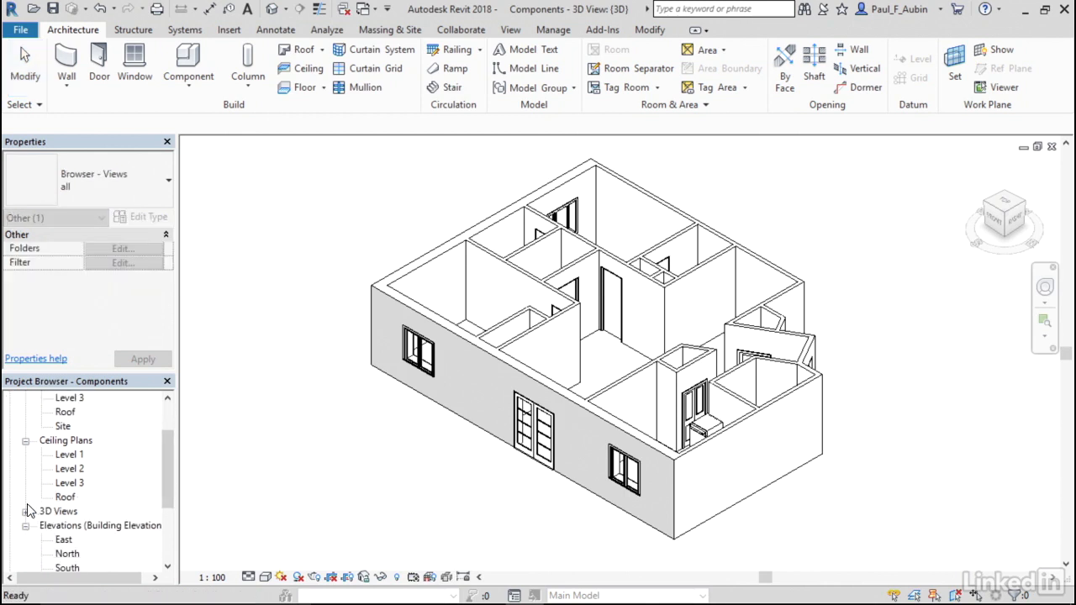
click(58, 511)
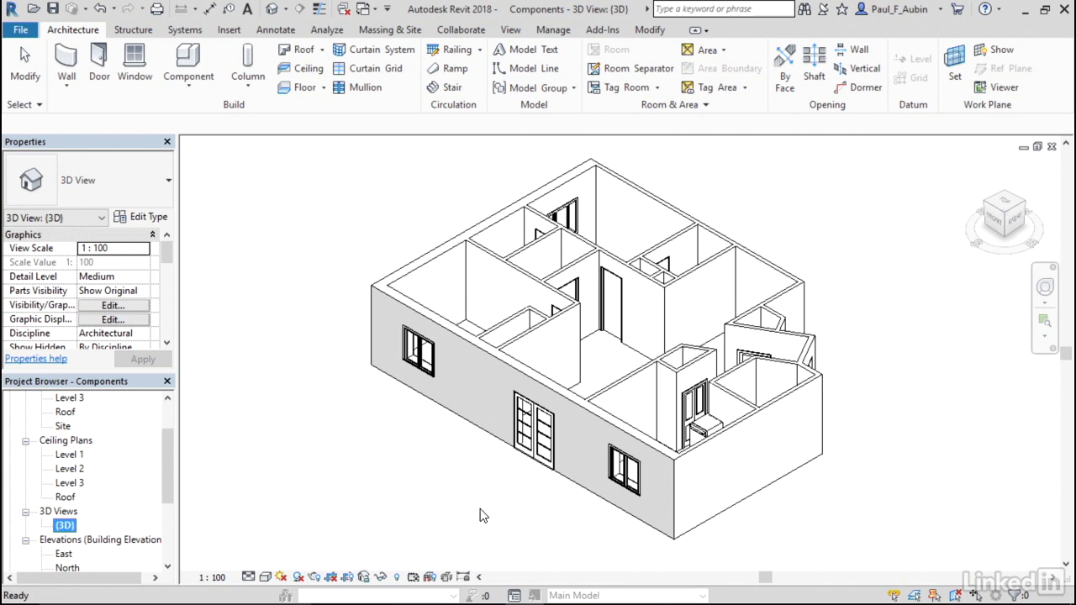
mouse_move(471, 514)
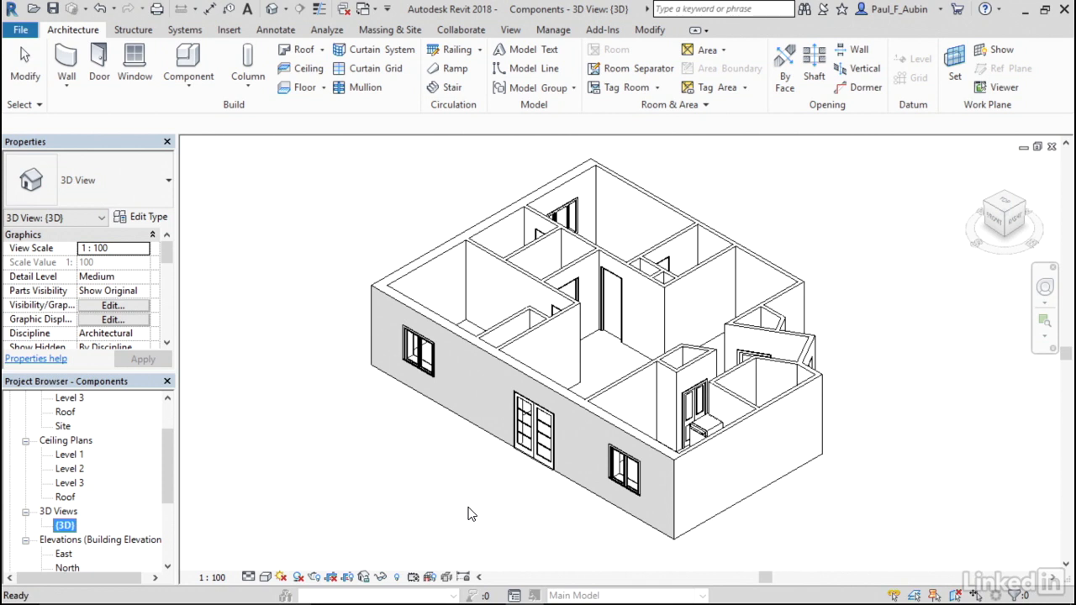
mouse_move(377, 444)
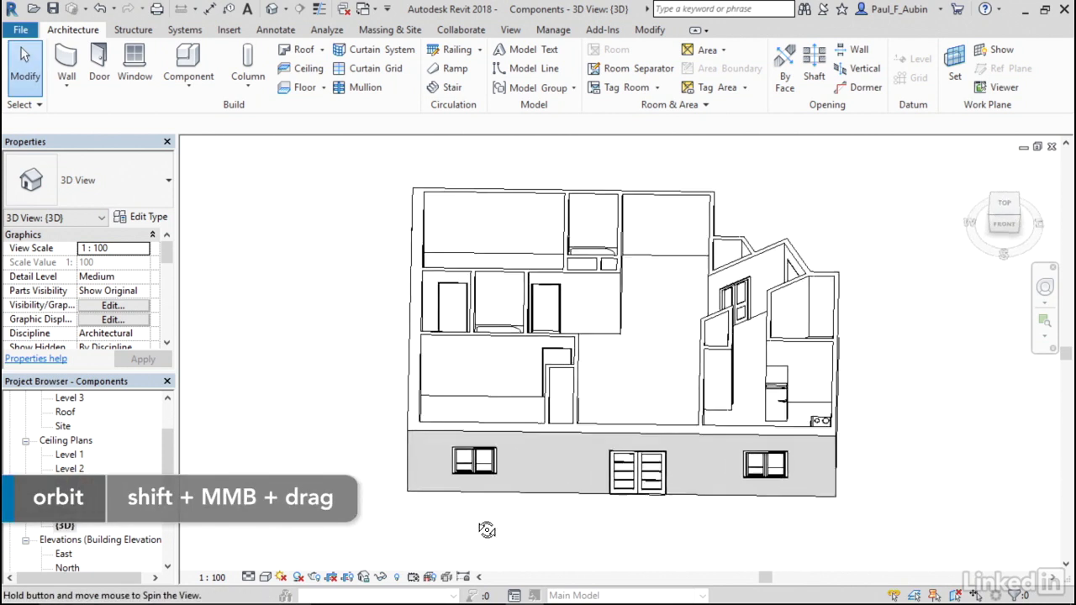
Orbit and pan the 3D view to inspect the kitchen appliances, toilets and bathtubs
drag(487, 530, 601, 564)
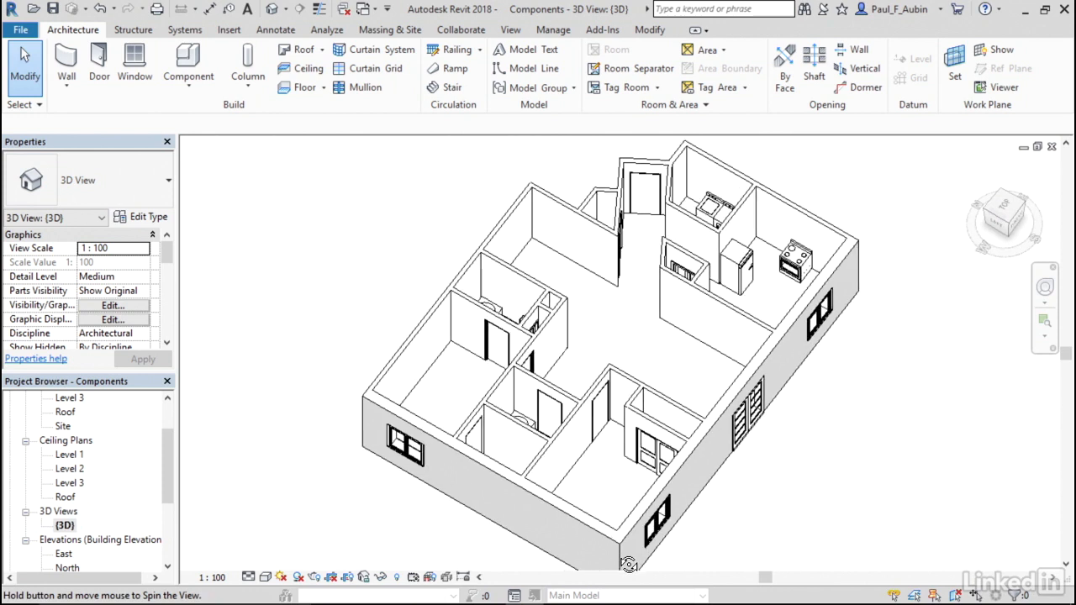
drag(626, 563, 594, 567)
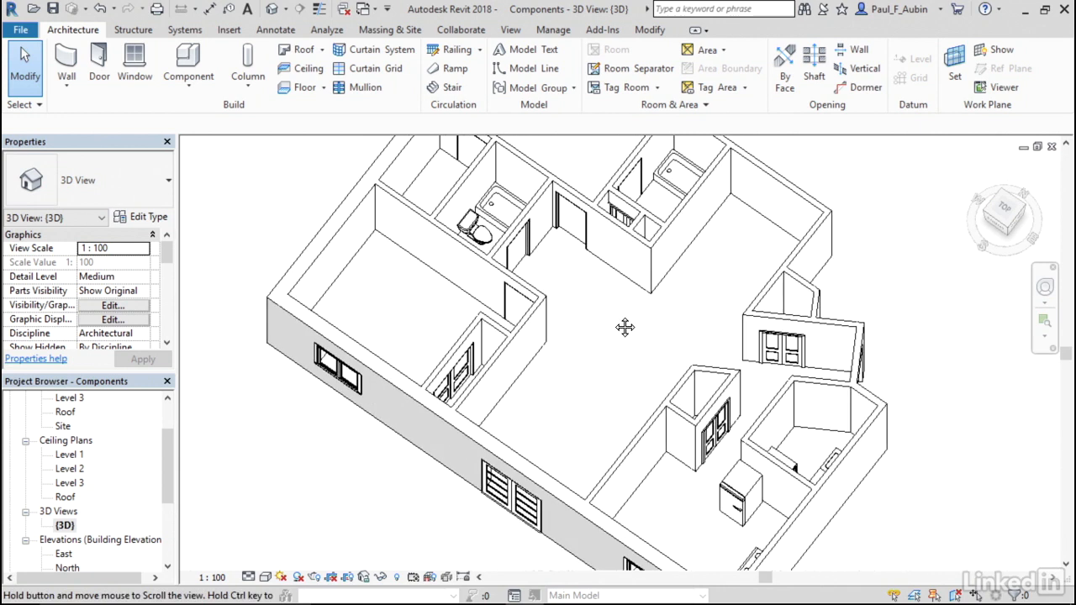
drag(625, 327, 819, 466)
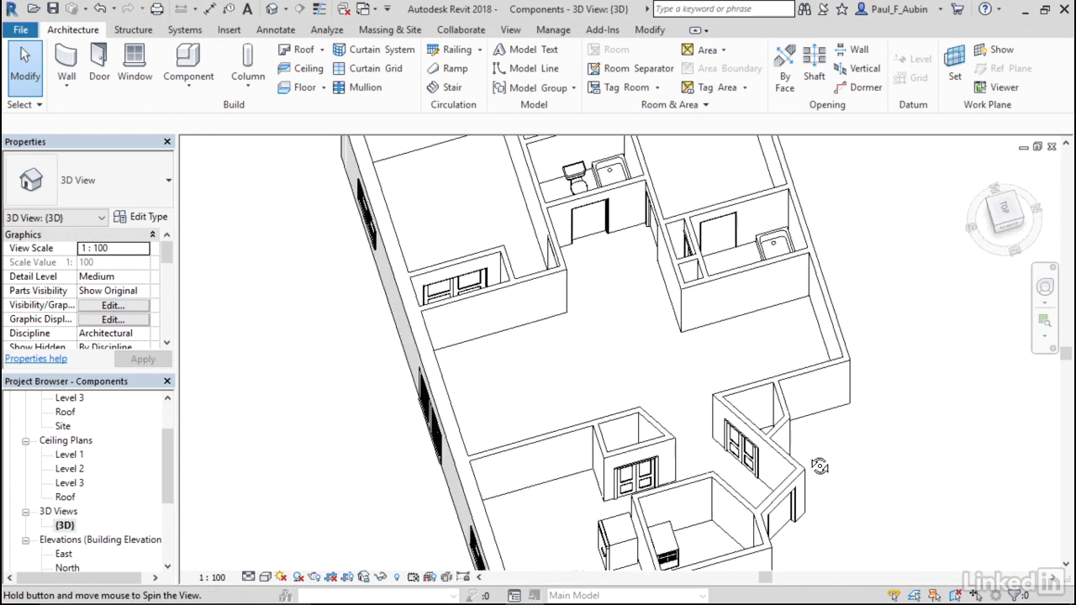
drag(820, 466, 639, 467)
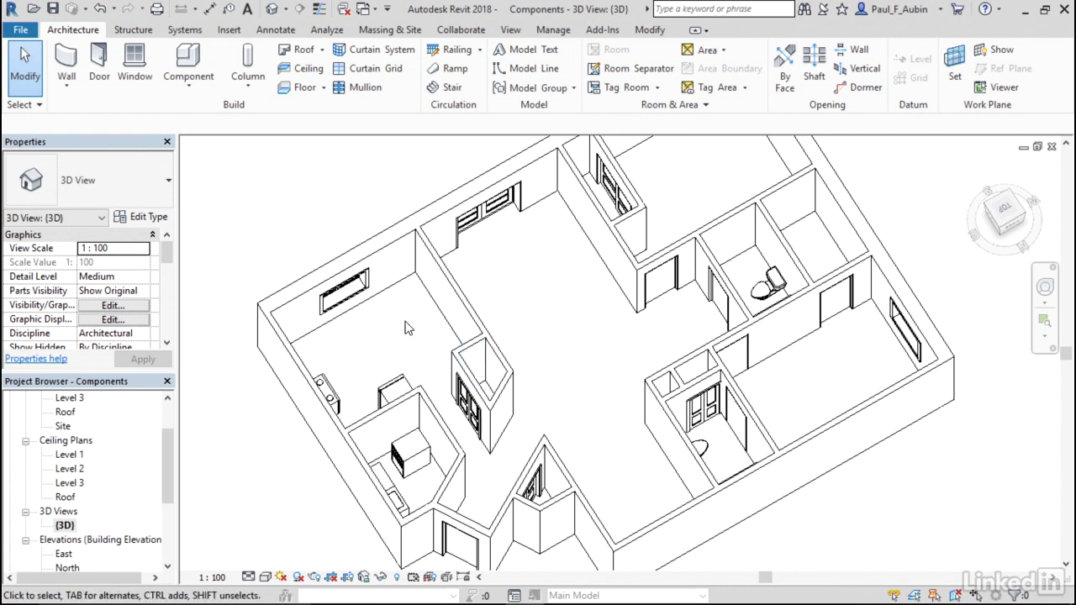
mouse_move(255, 218)
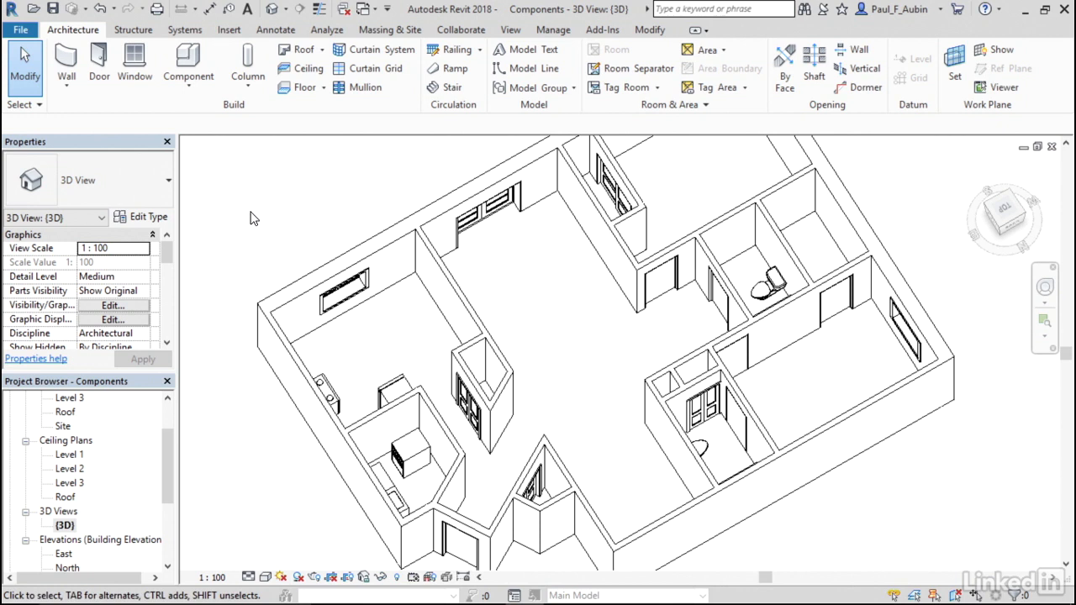
Open Components Finished.rvt from the Chapter04 exercise files
double_click(70, 425)
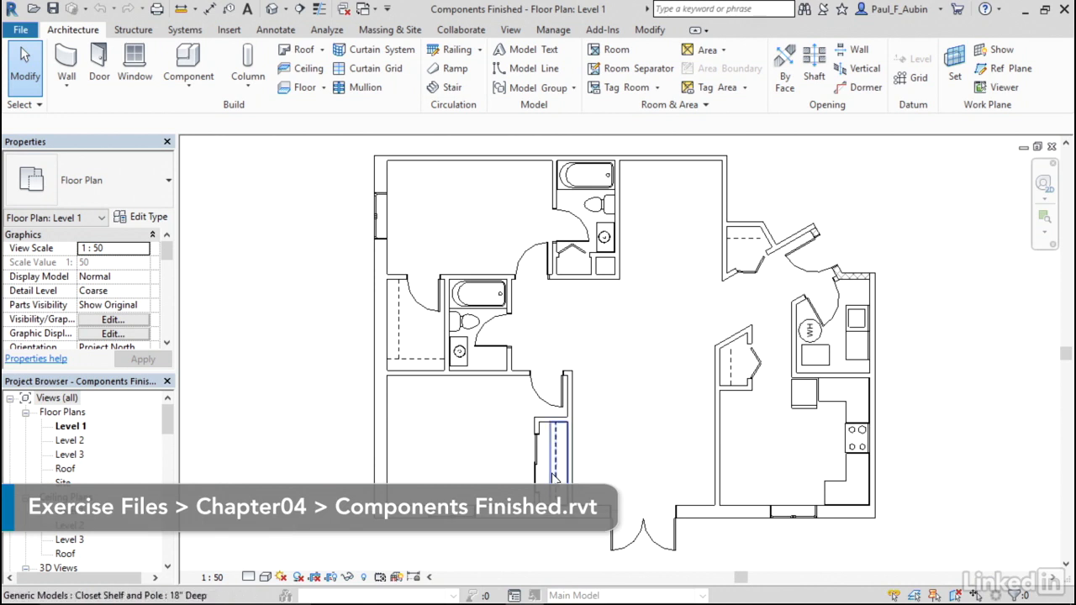
mouse_move(458, 351)
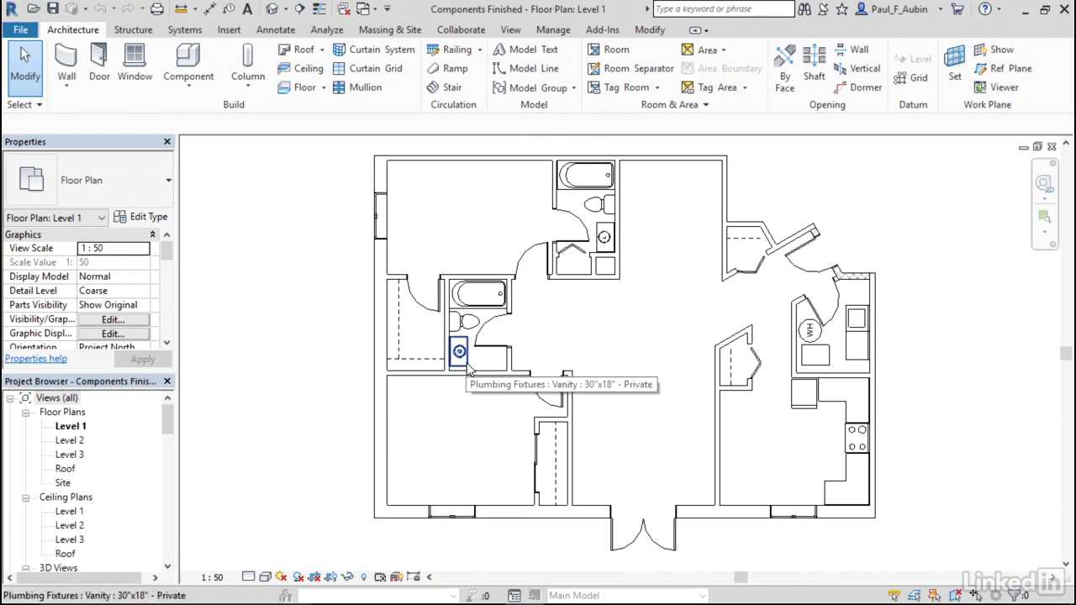